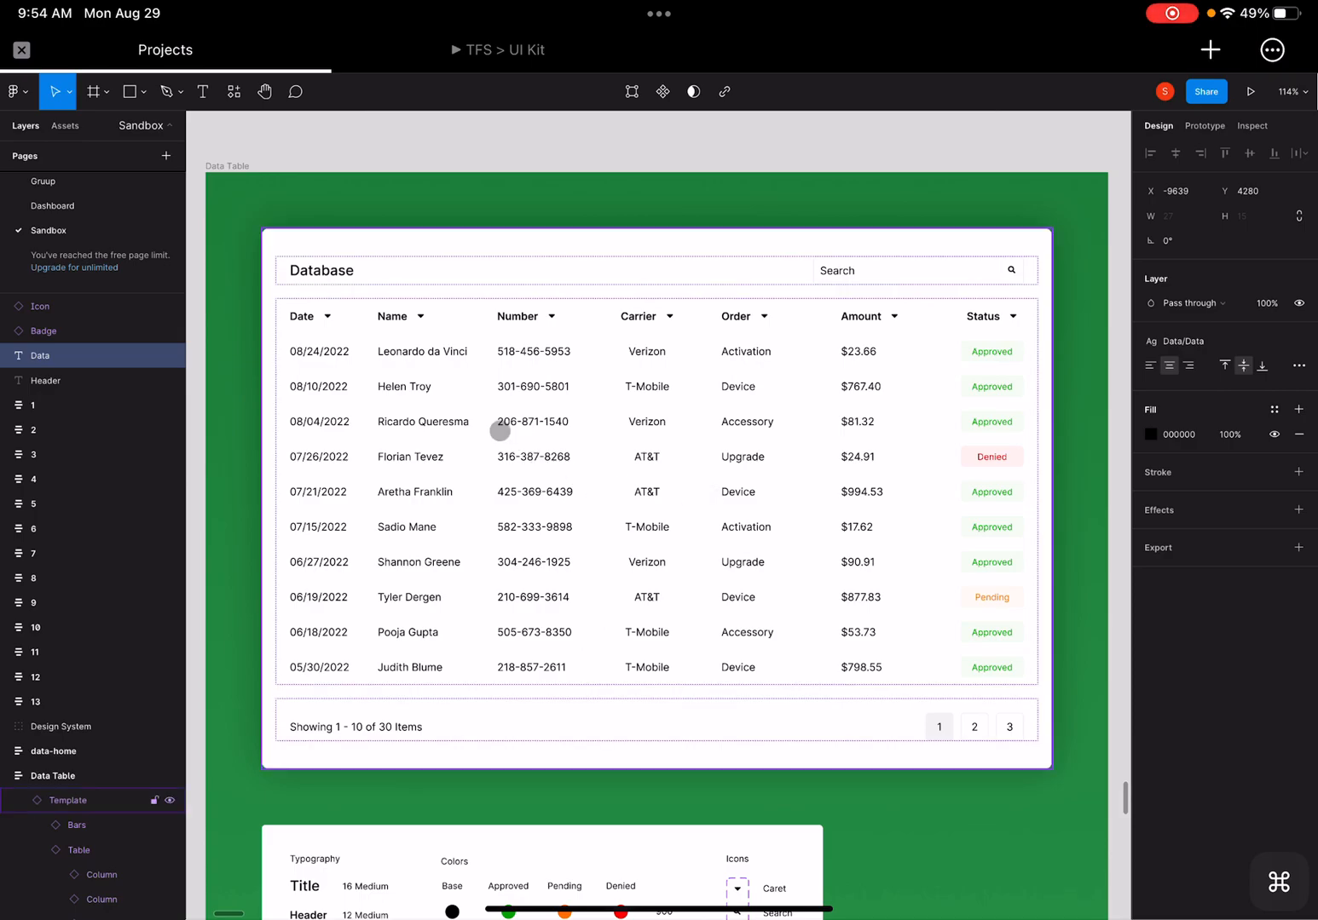
pyautogui.moveTo(413, 392)
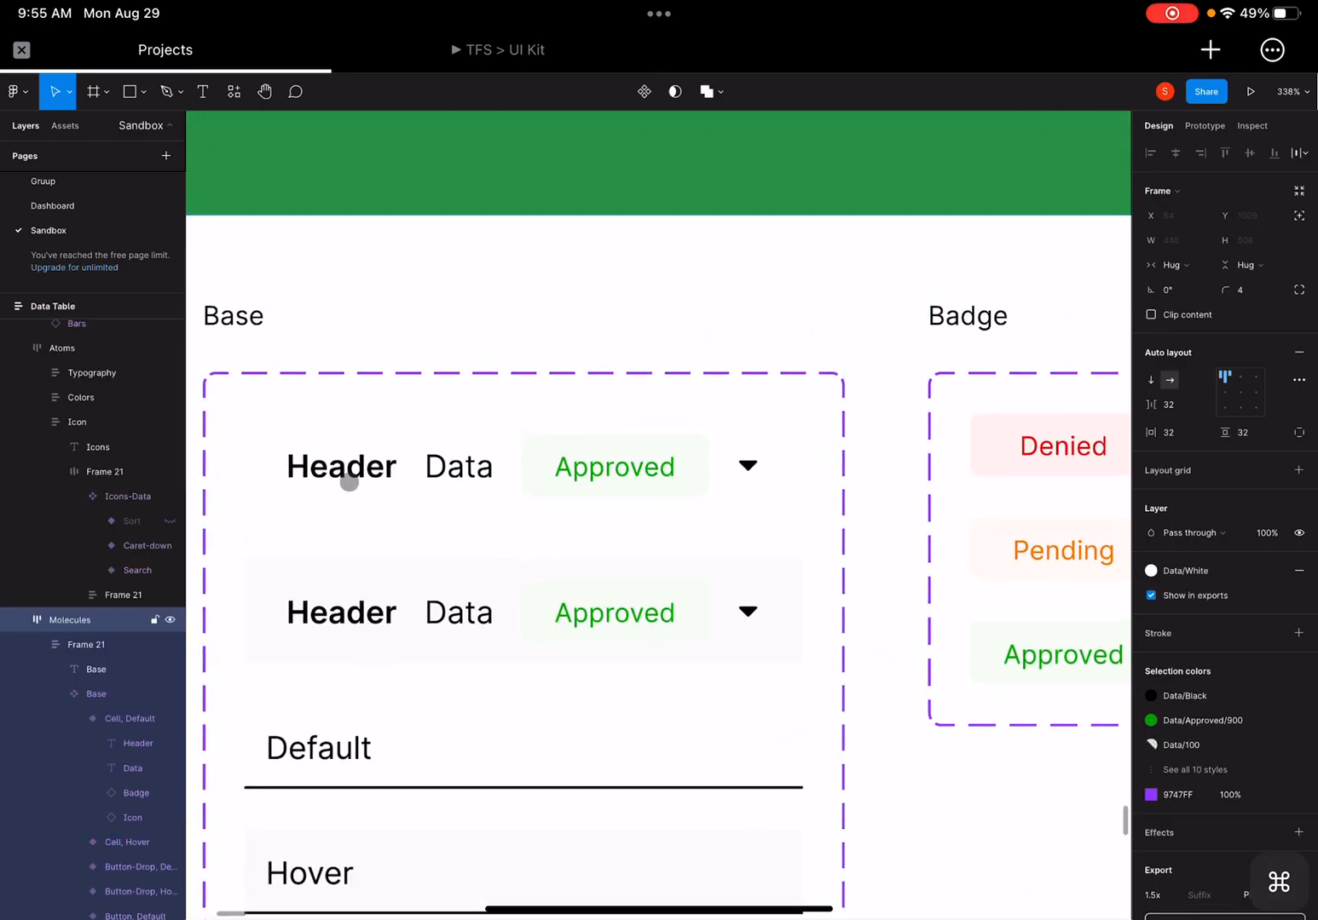
# - Inspect the existing Base component set, then rename the new cell component to Base
pyautogui.click(341, 466)
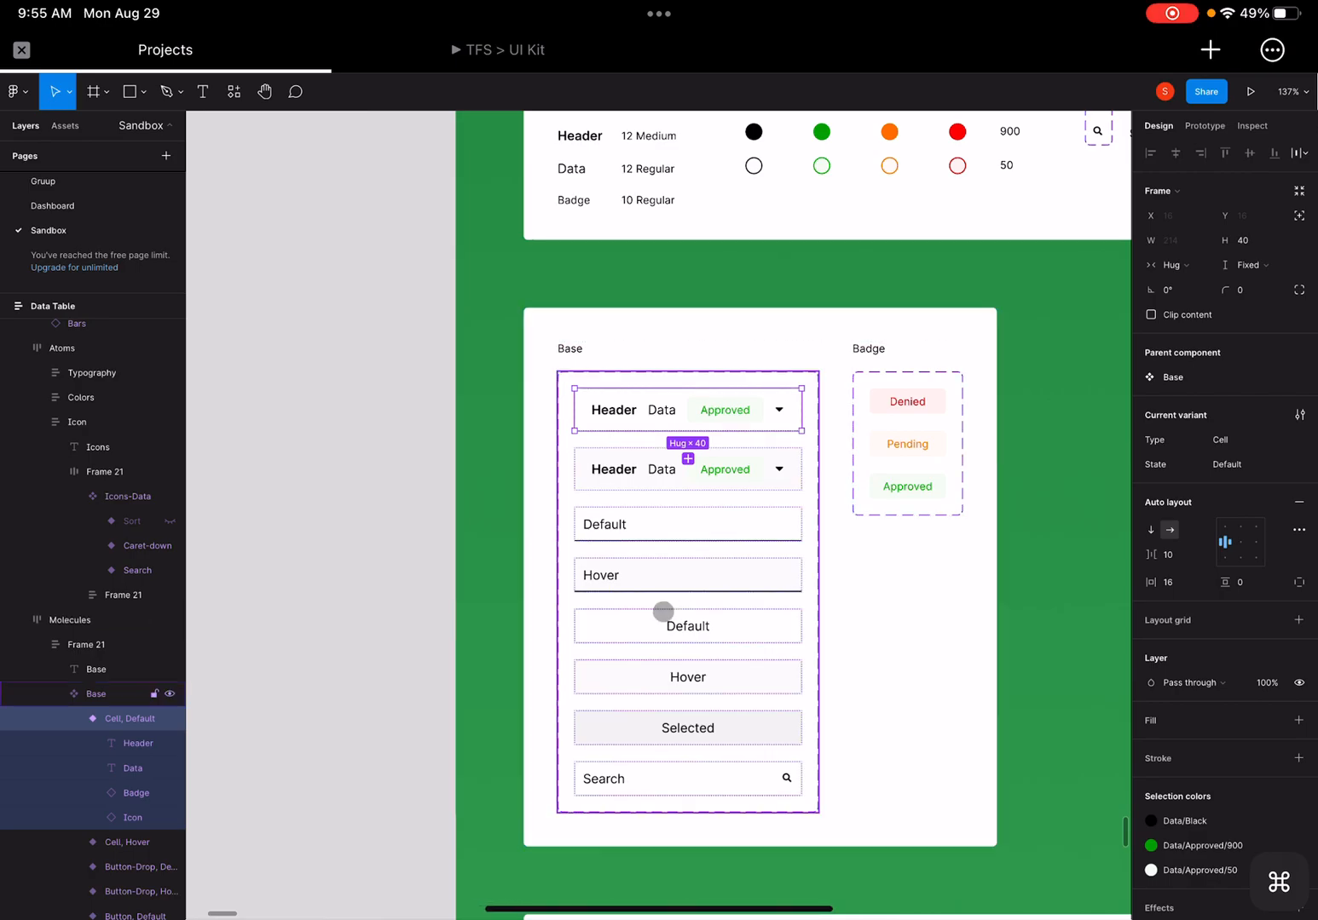
pyautogui.click(688, 625)
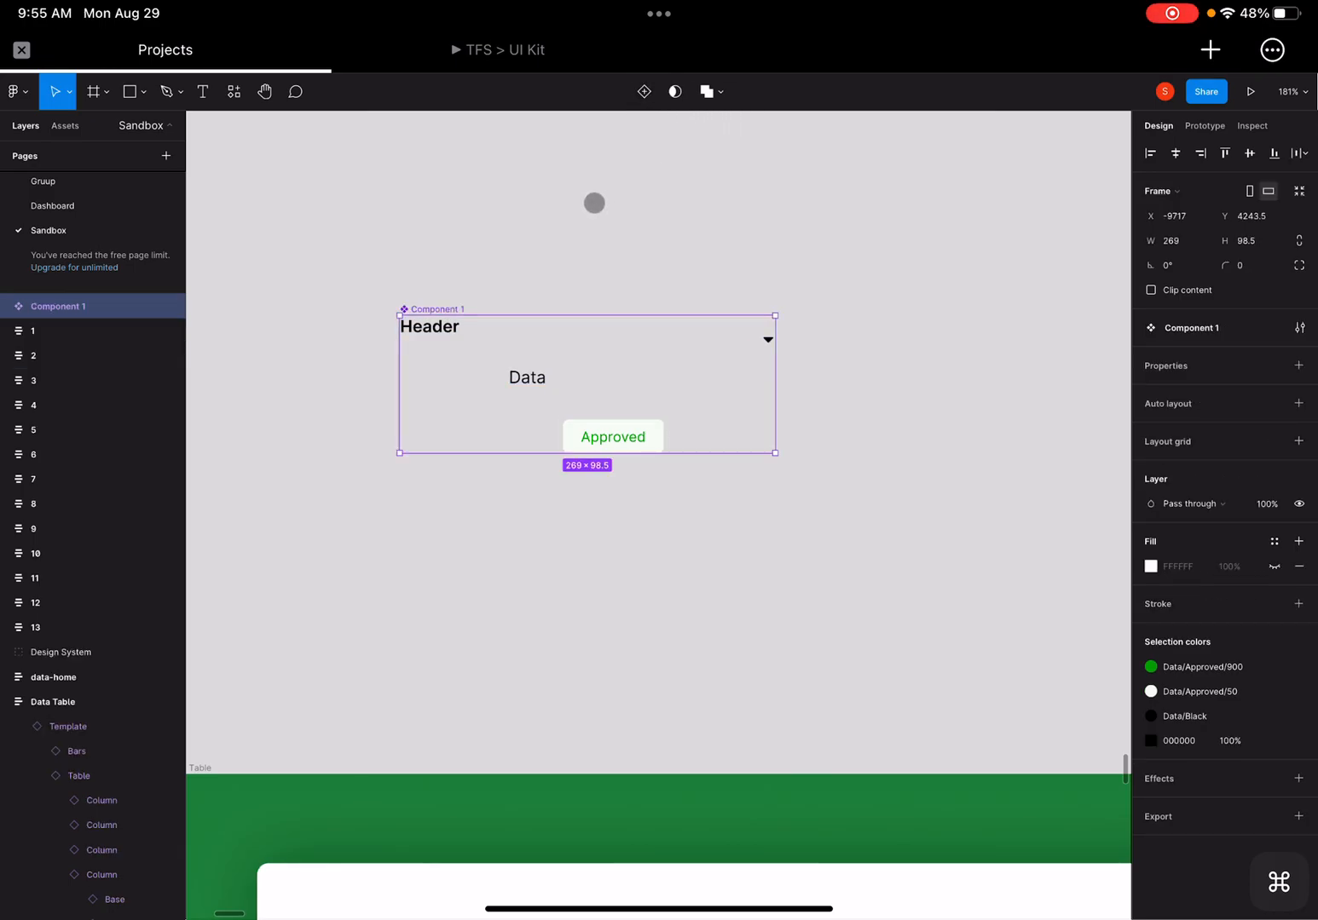
pyautogui.doubleClick(1220, 327)
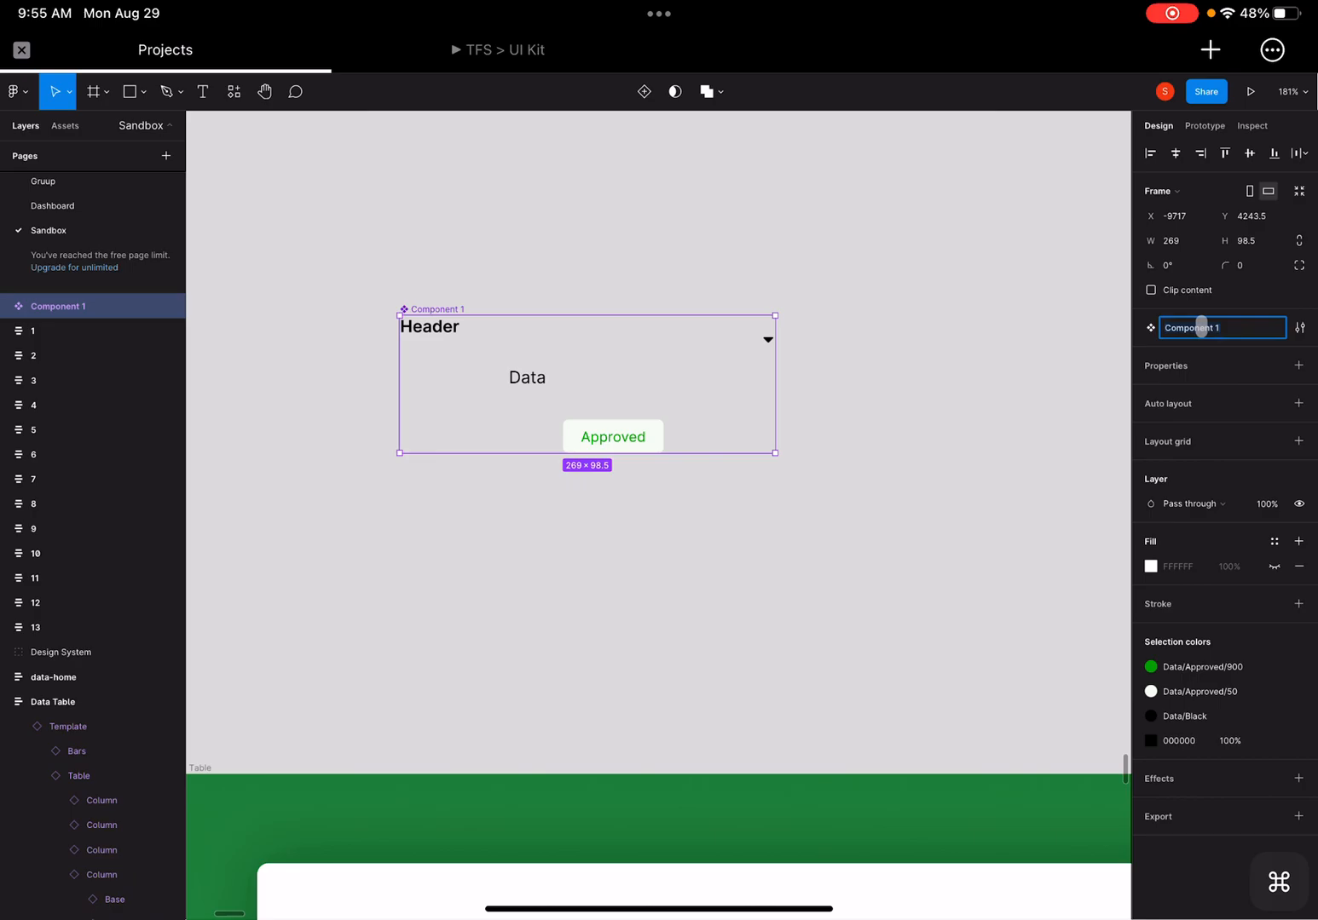
pyautogui.write('Base')
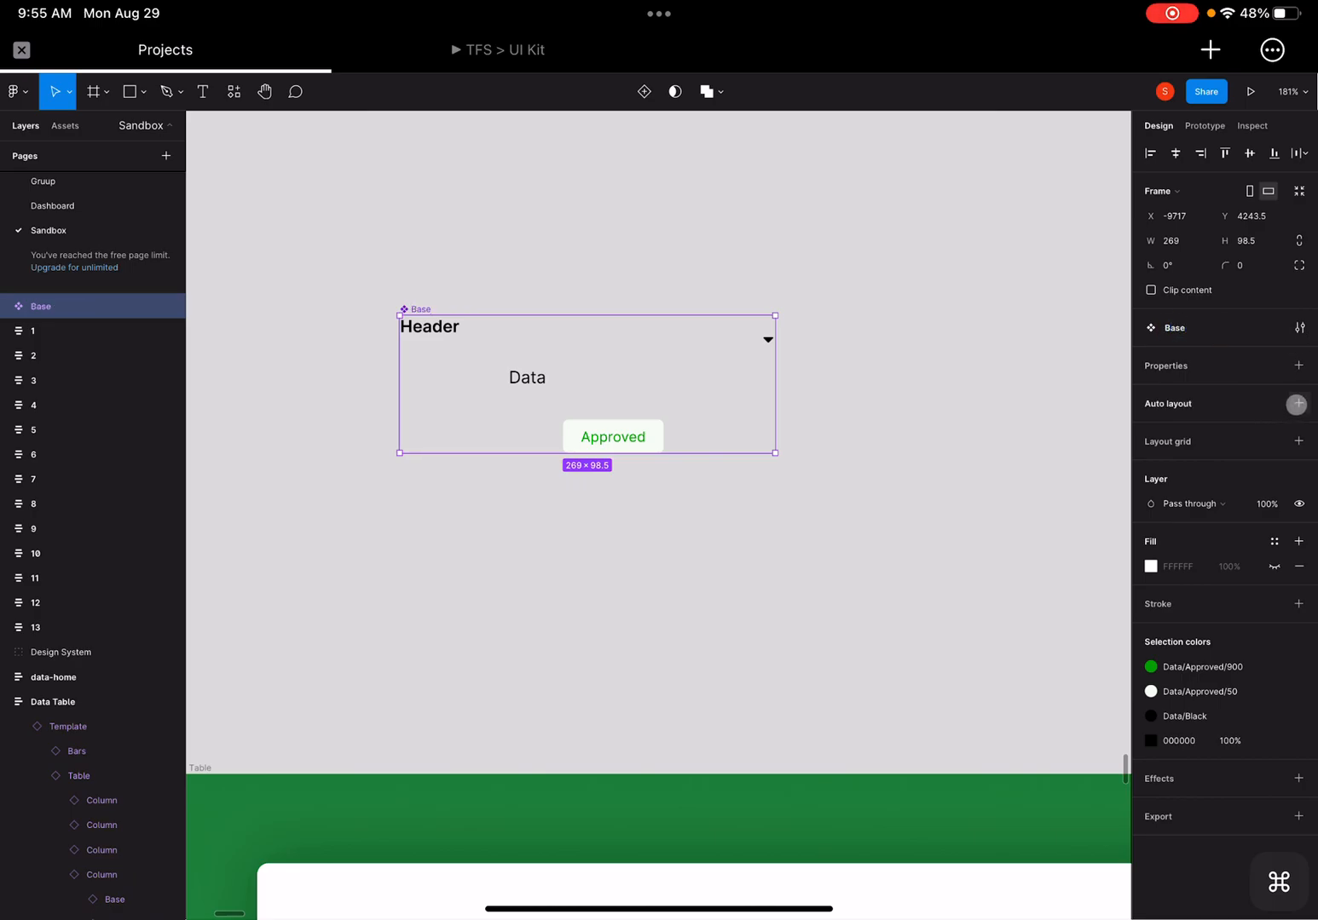
# - Lay out the cell's parts in a row with spacing 8 and fixed height
pyautogui.click(1298, 403)
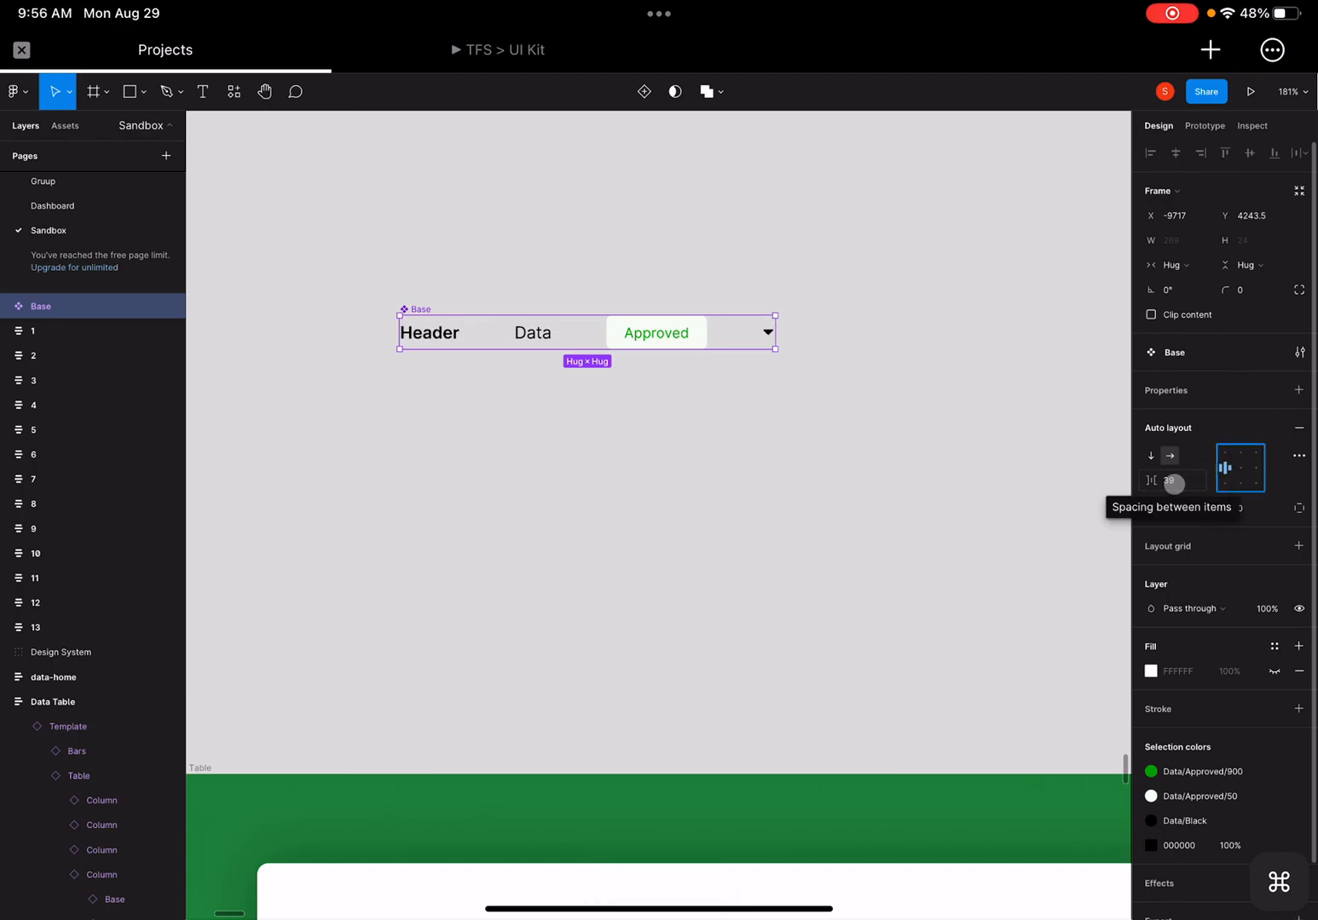
pyautogui.write('8')
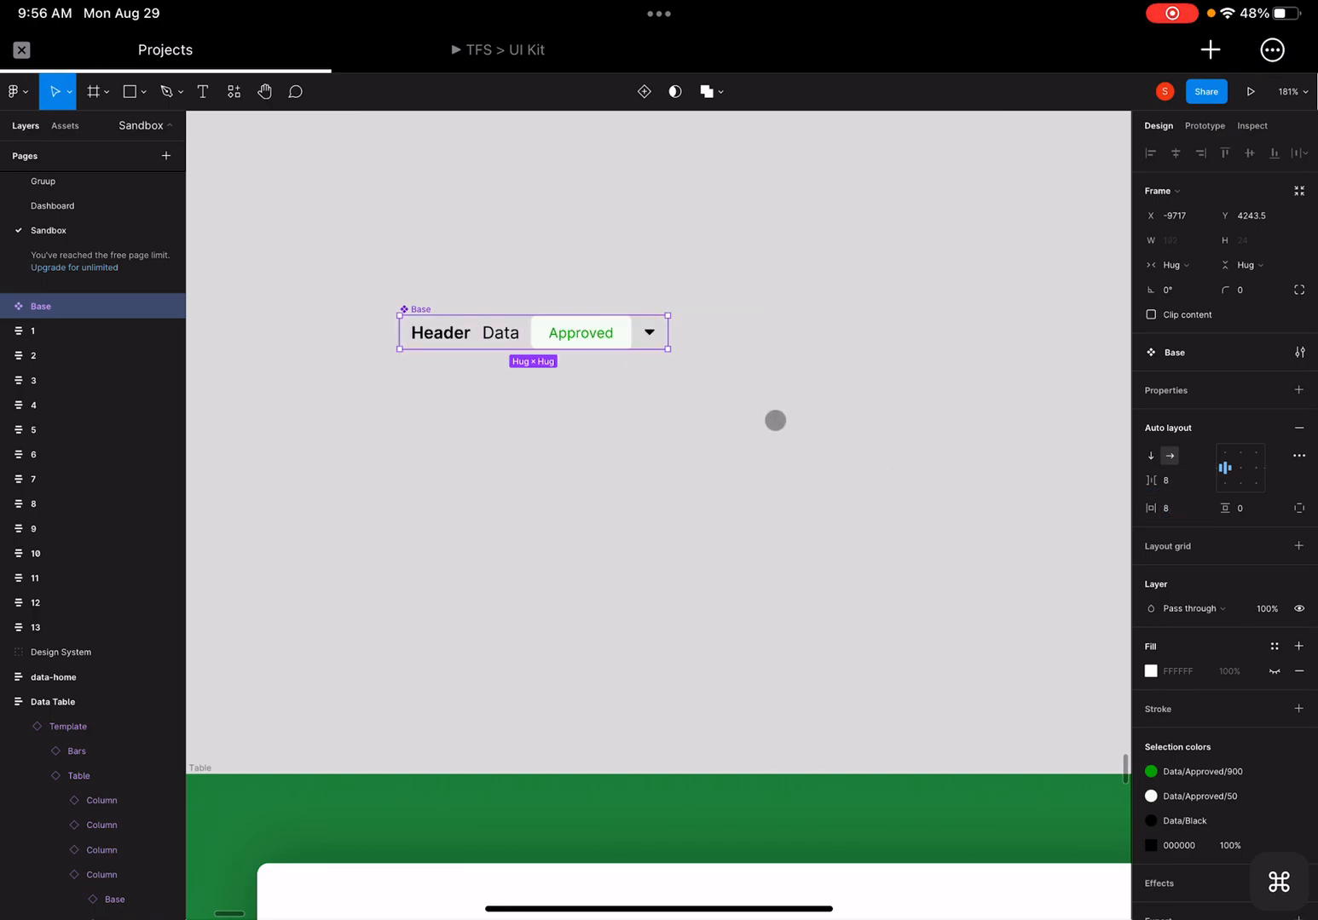
pyautogui.click(1245, 240)
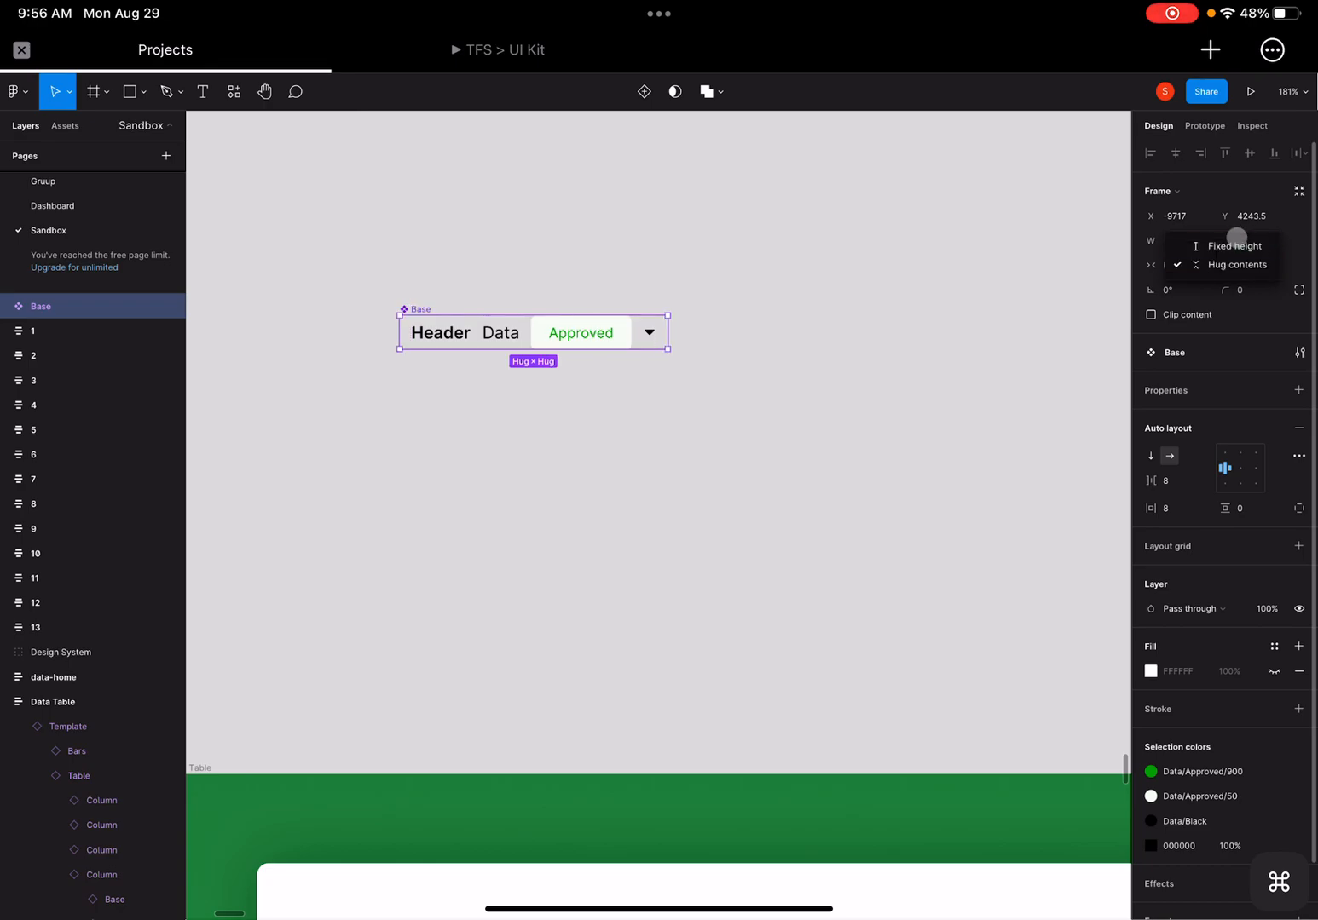
pyautogui.click(1235, 245)
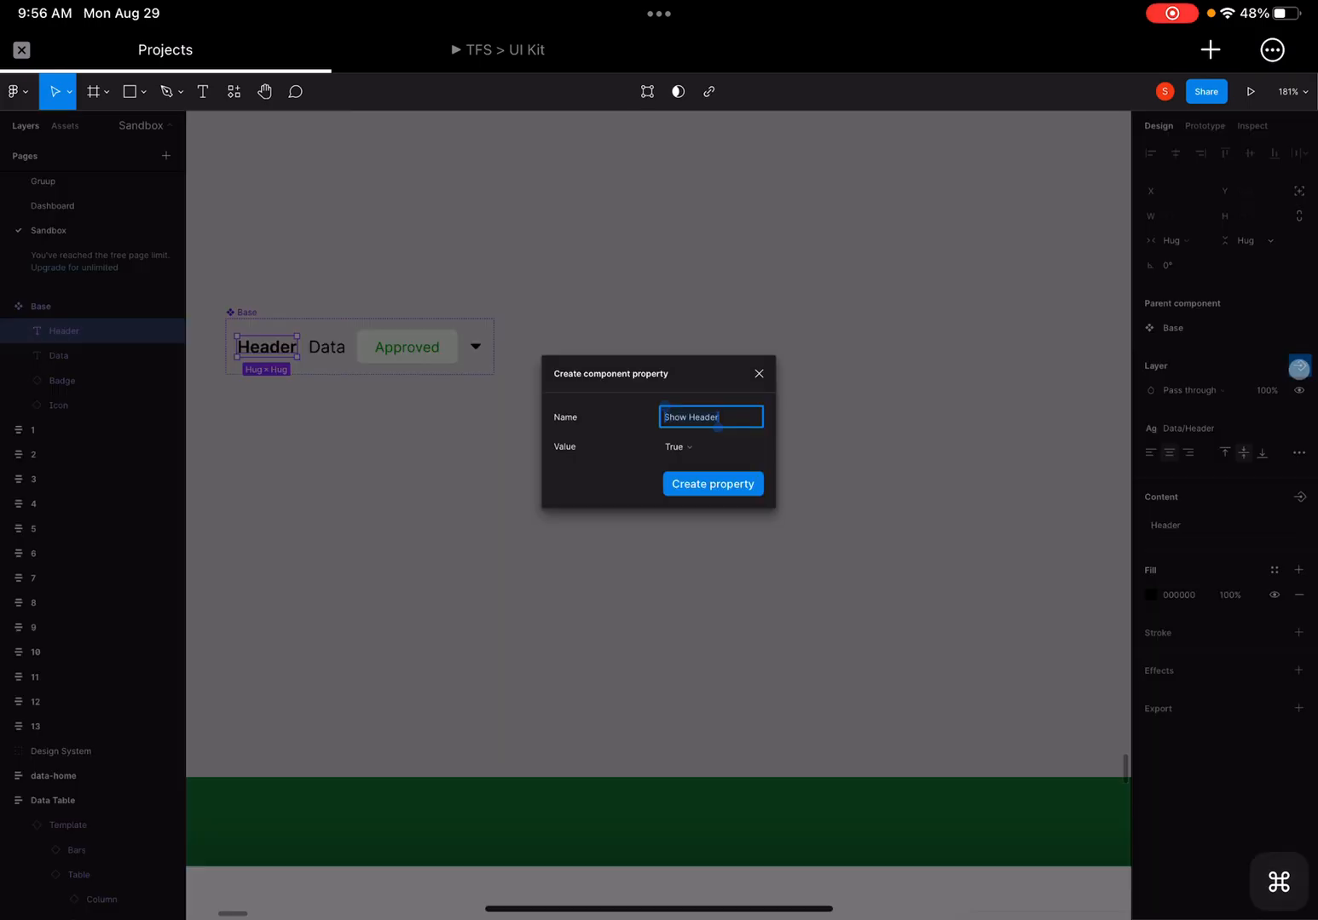
# - Create Show Header, Show Data, Show Badge and Show Icon boolean properties on Base's layers
pyautogui.click(713, 484)
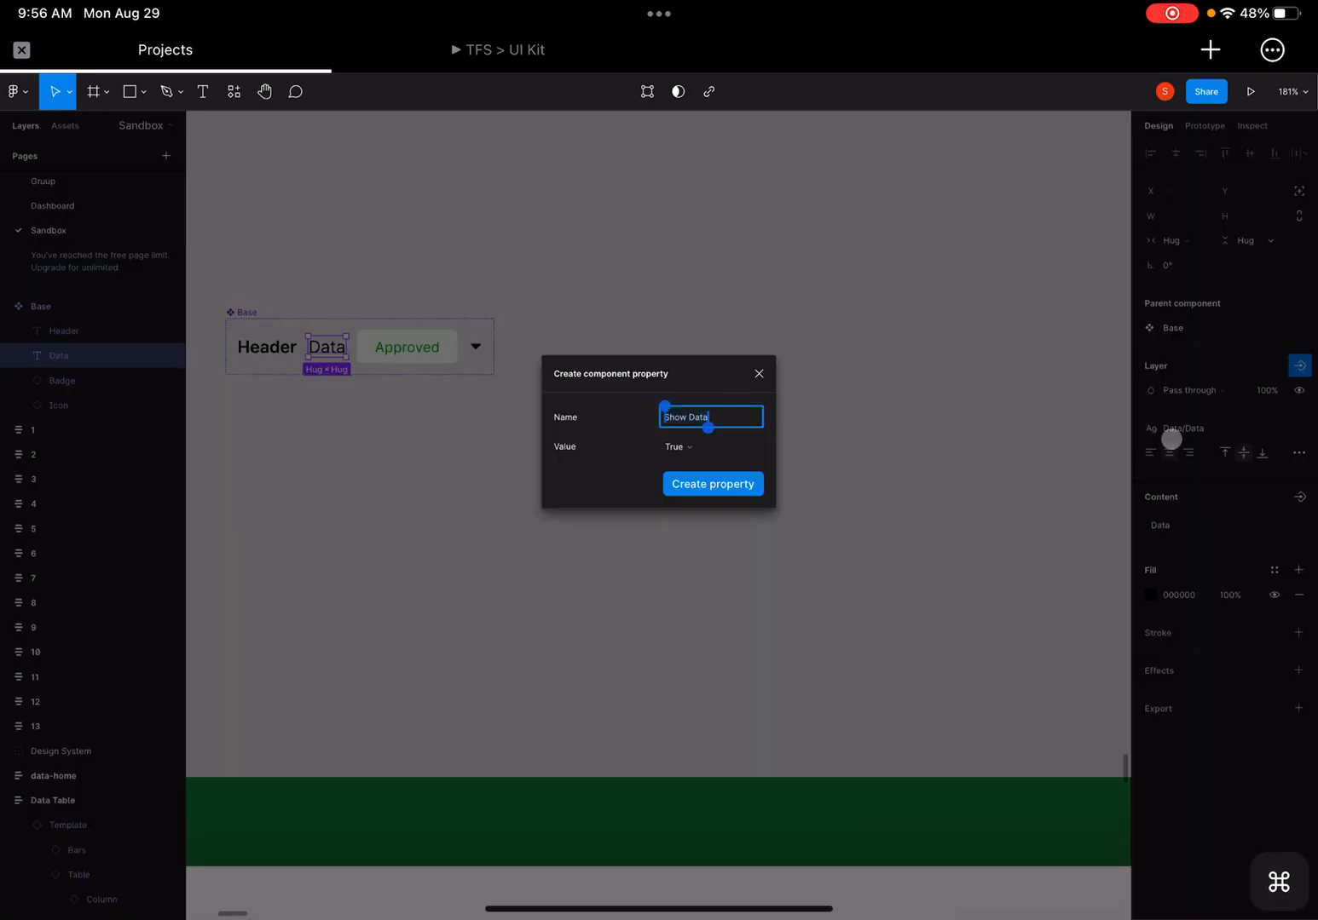
pyautogui.click(712, 483)
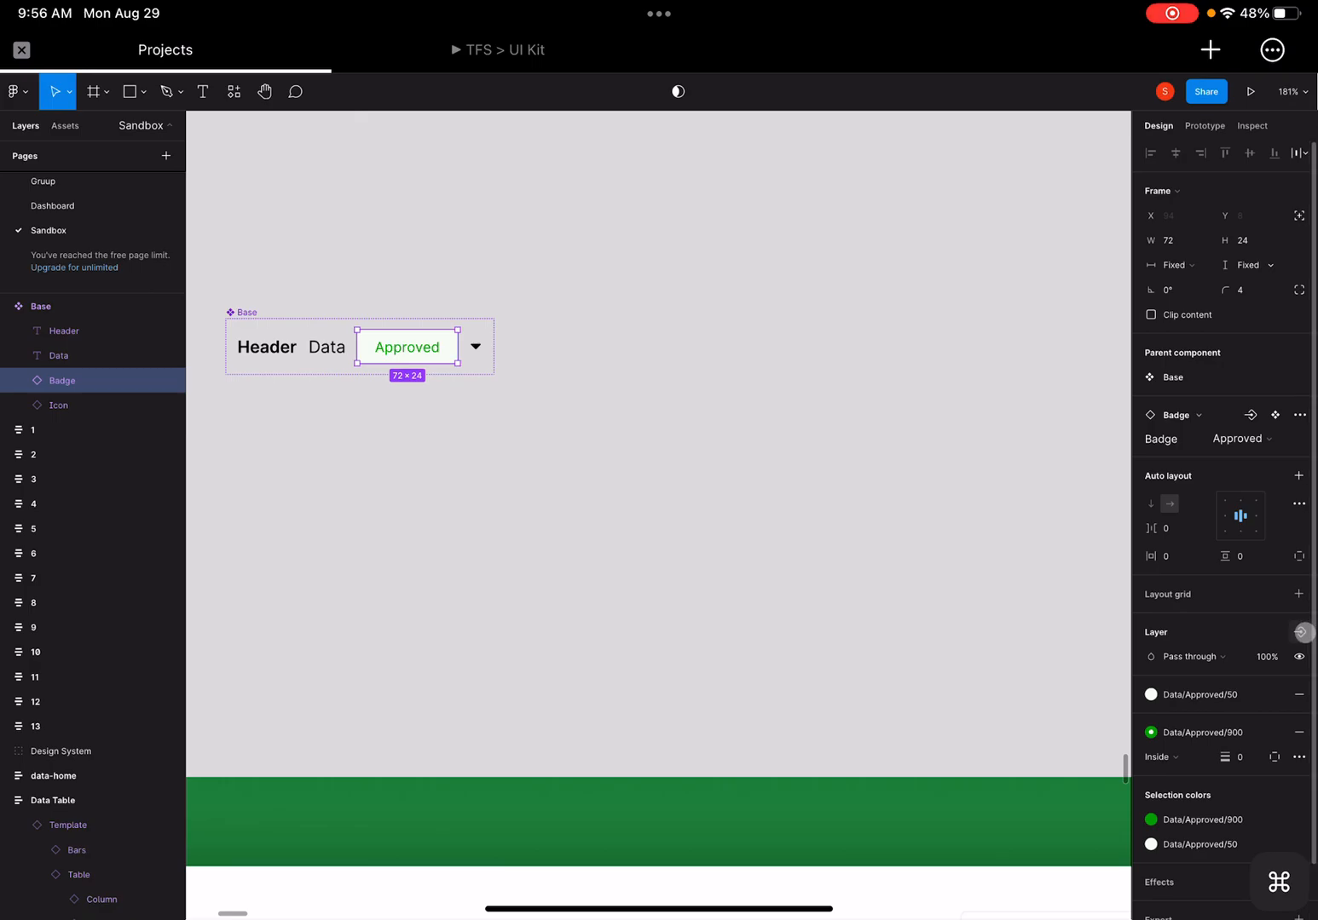
pyautogui.click(1299, 633)
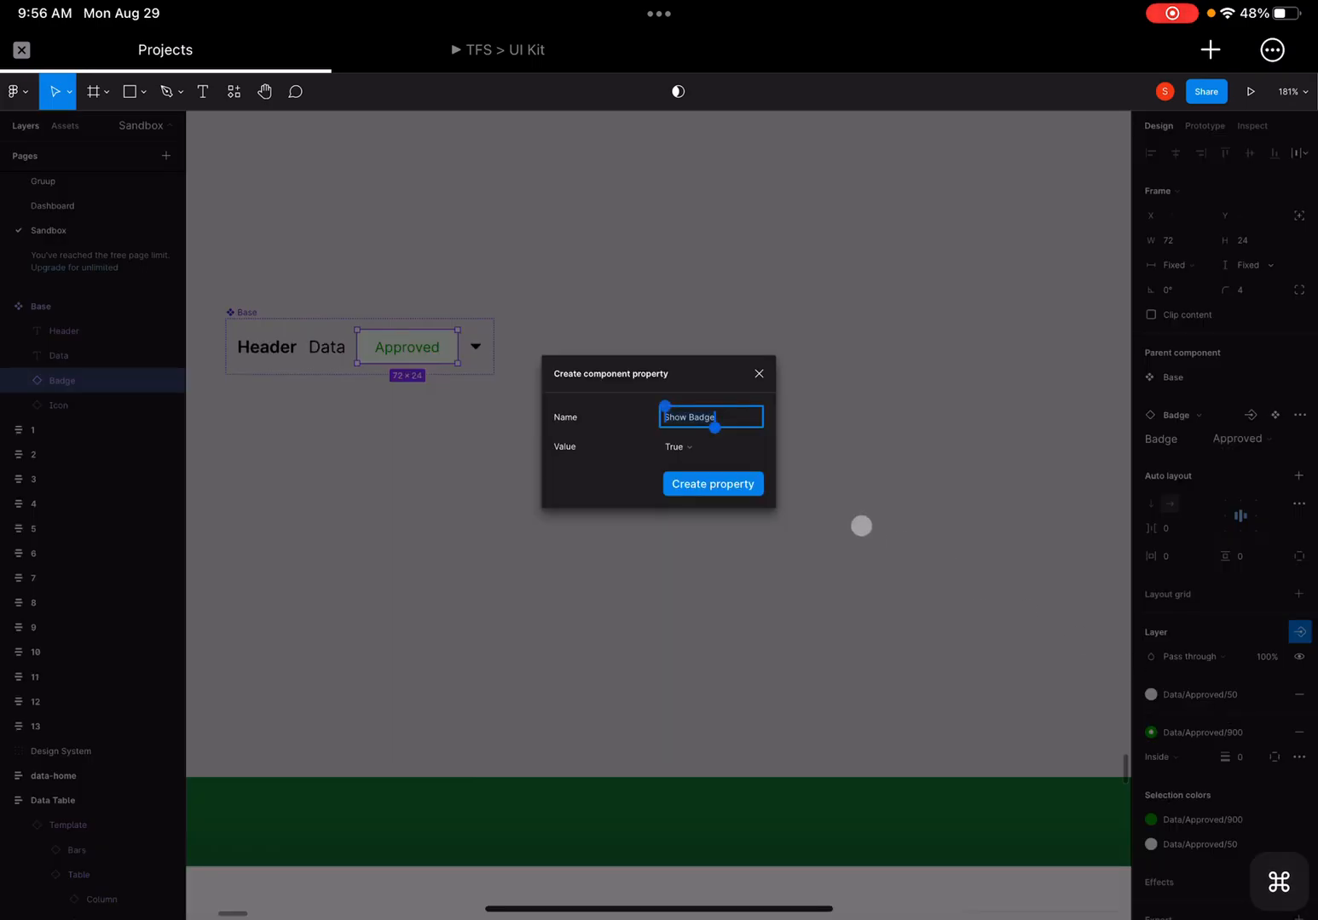
pyautogui.click(712, 484)
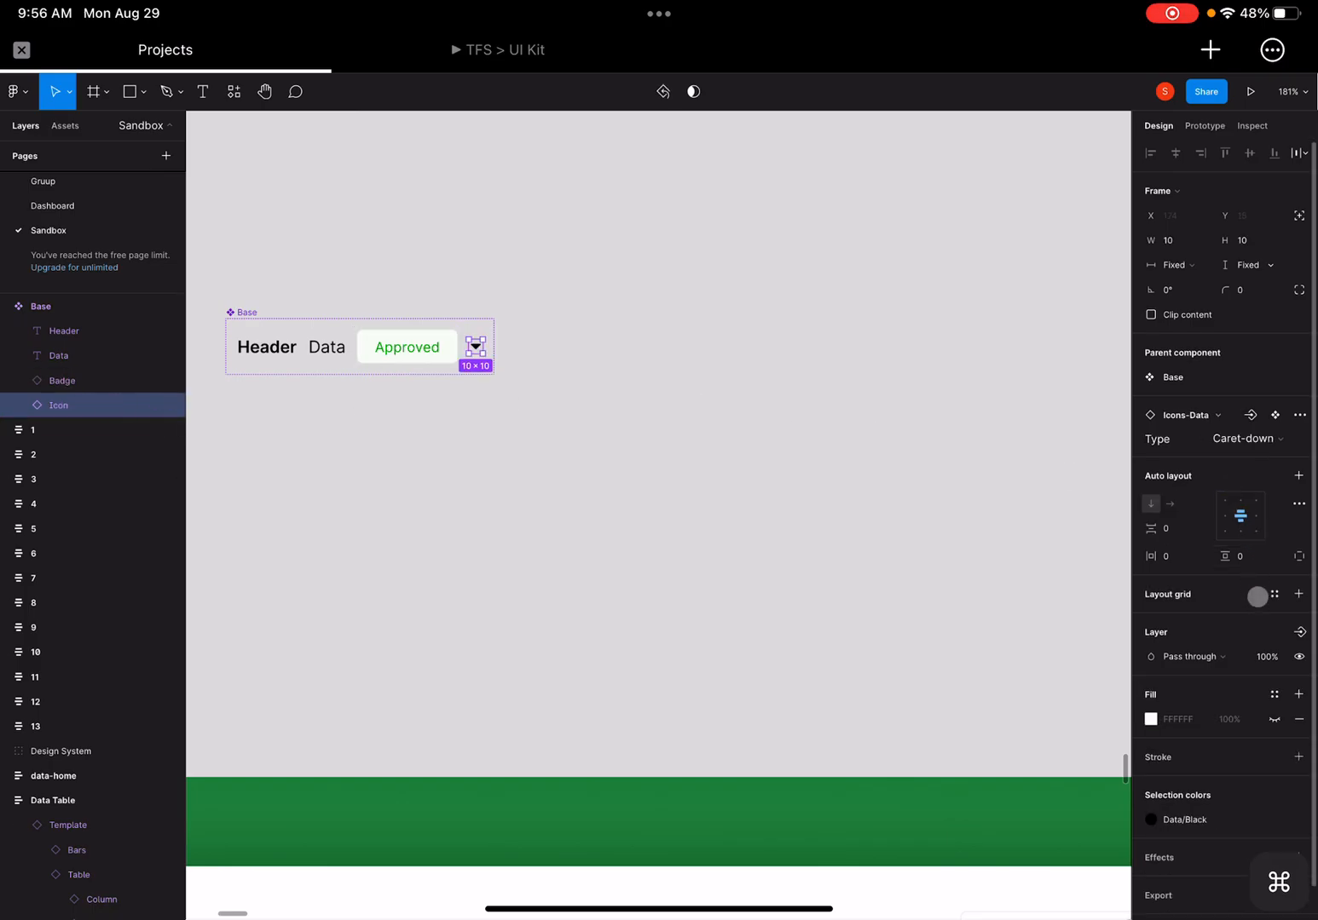
pyautogui.click(1299, 632)
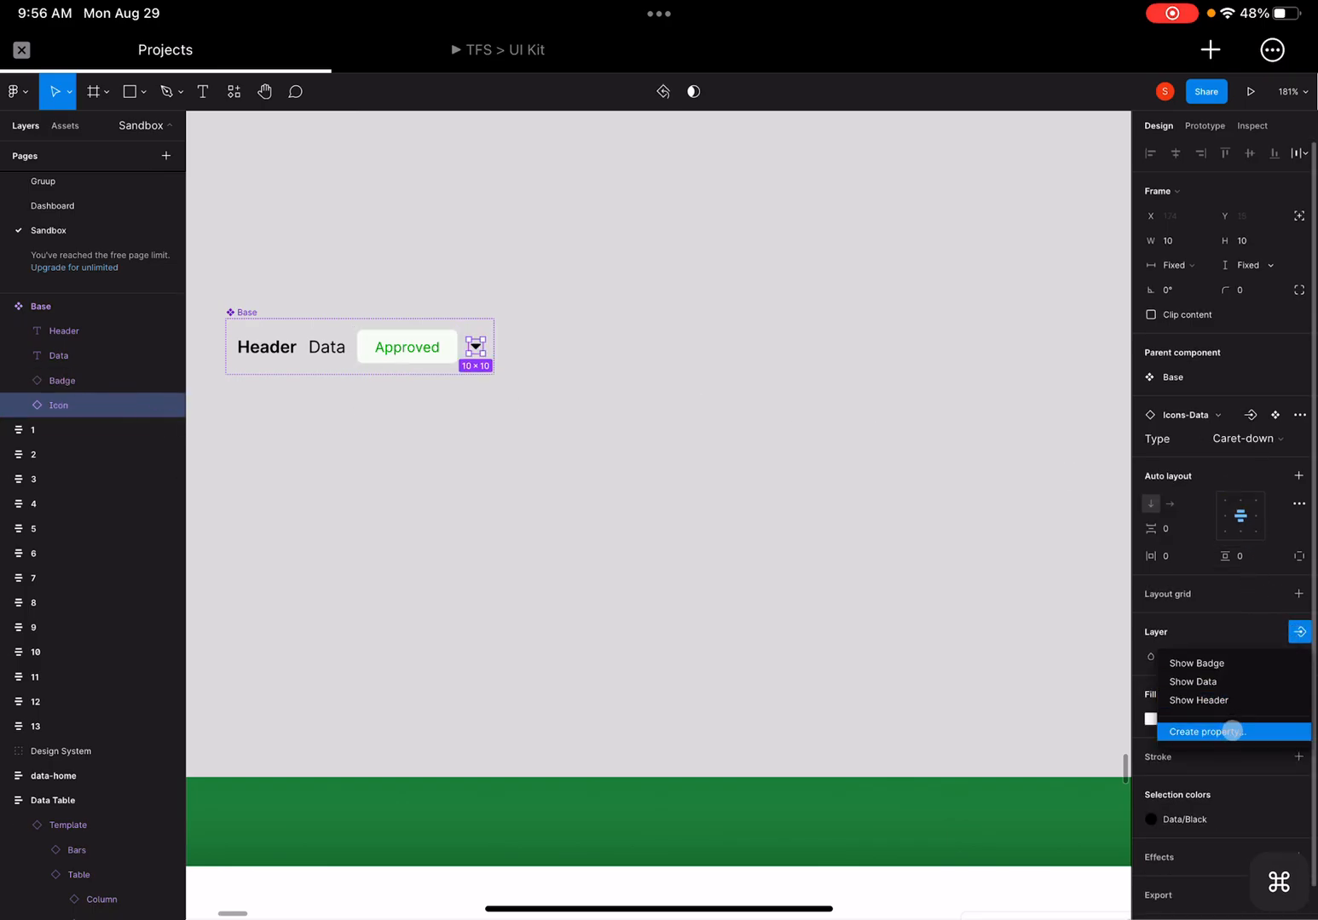
pyautogui.click(1205, 731)
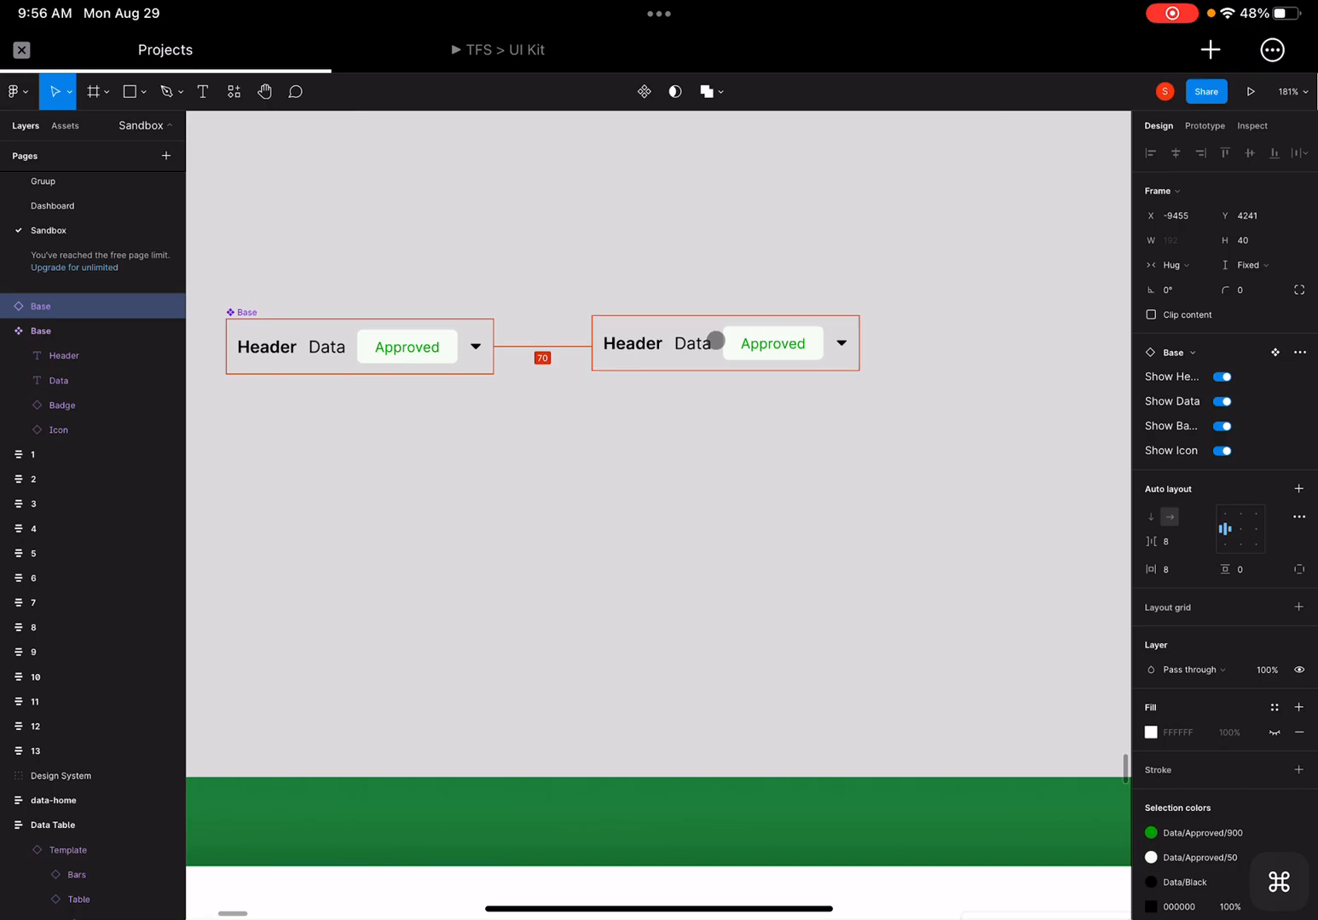
# - Place a Base instance as a header cell, hiding its Data text and badge
pyautogui.moveTo(715, 341); pyautogui.dragTo(733, 291)
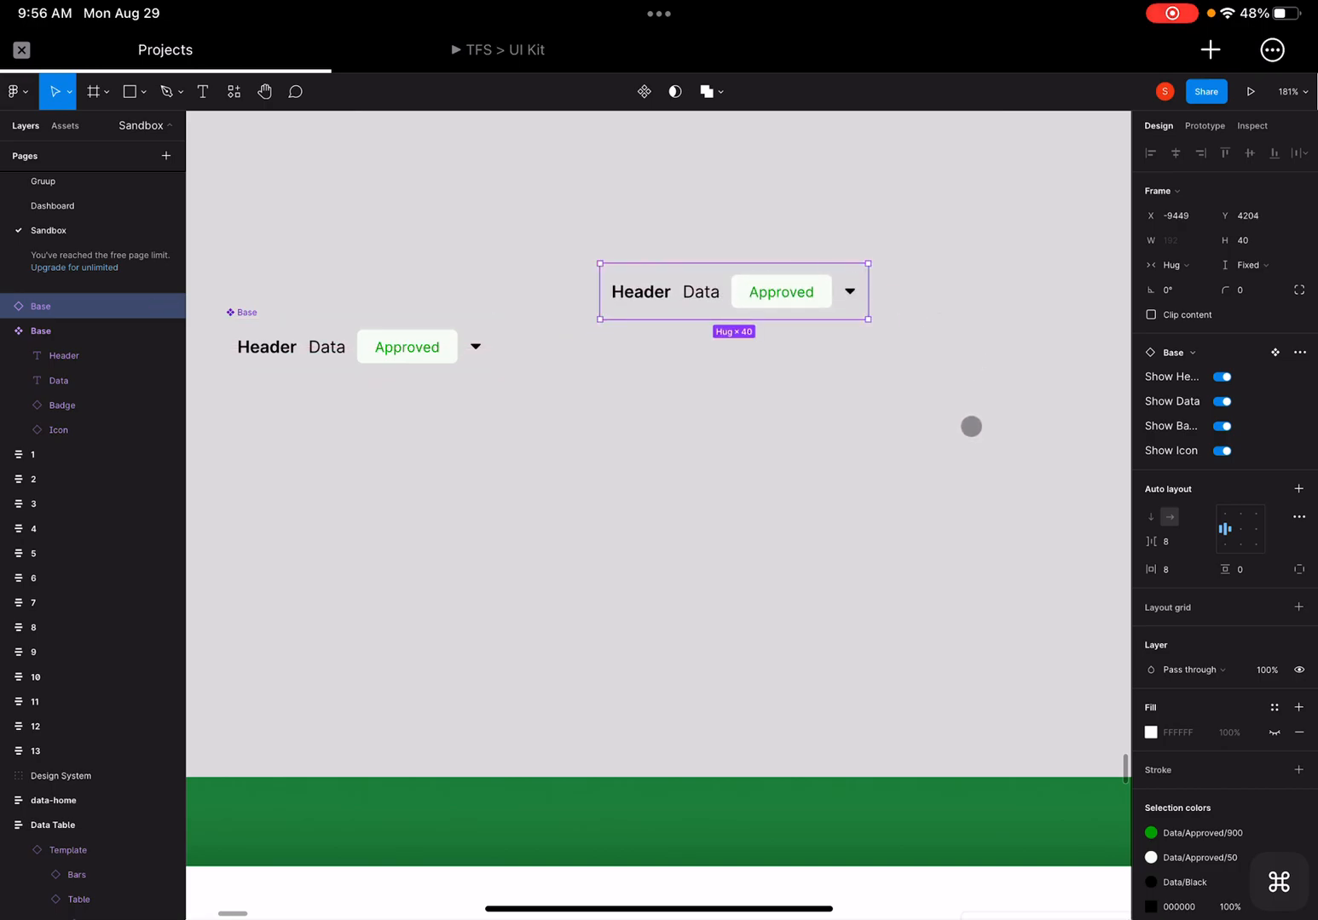
pyautogui.click(1222, 376)
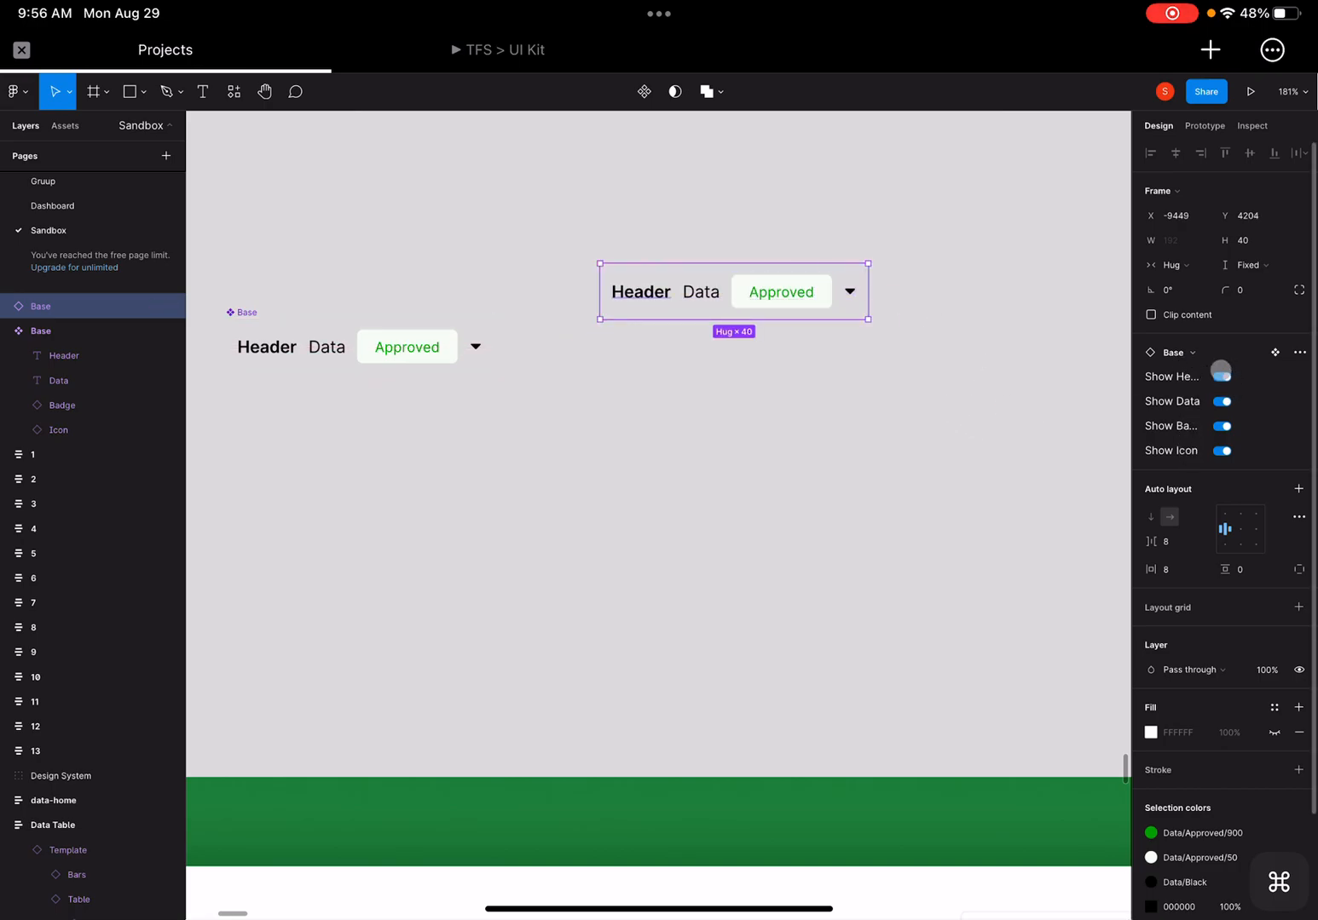
pyautogui.click(1222, 375)
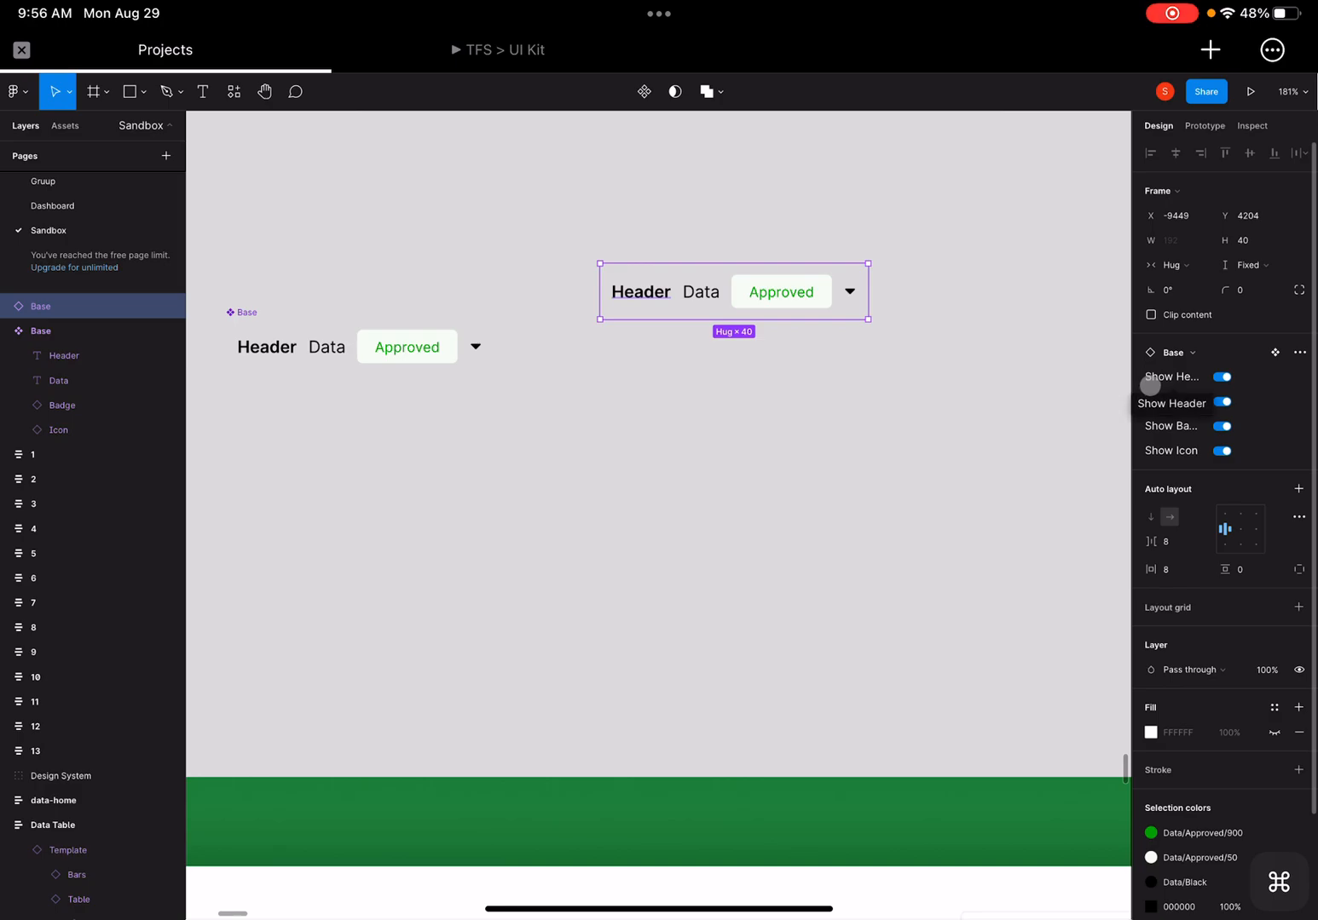
pyautogui.click(1221, 401)
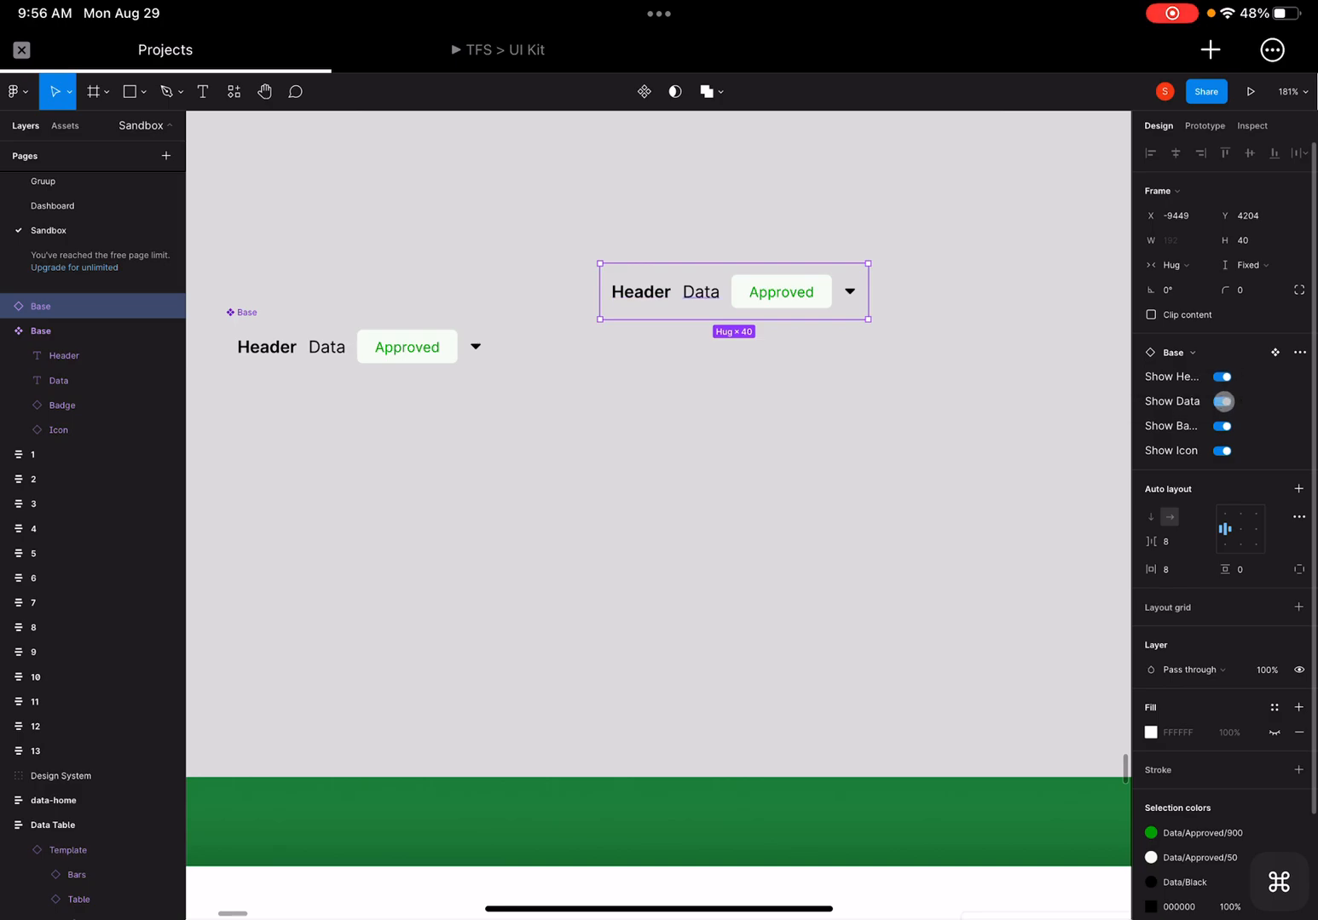
pyautogui.click(1222, 400)
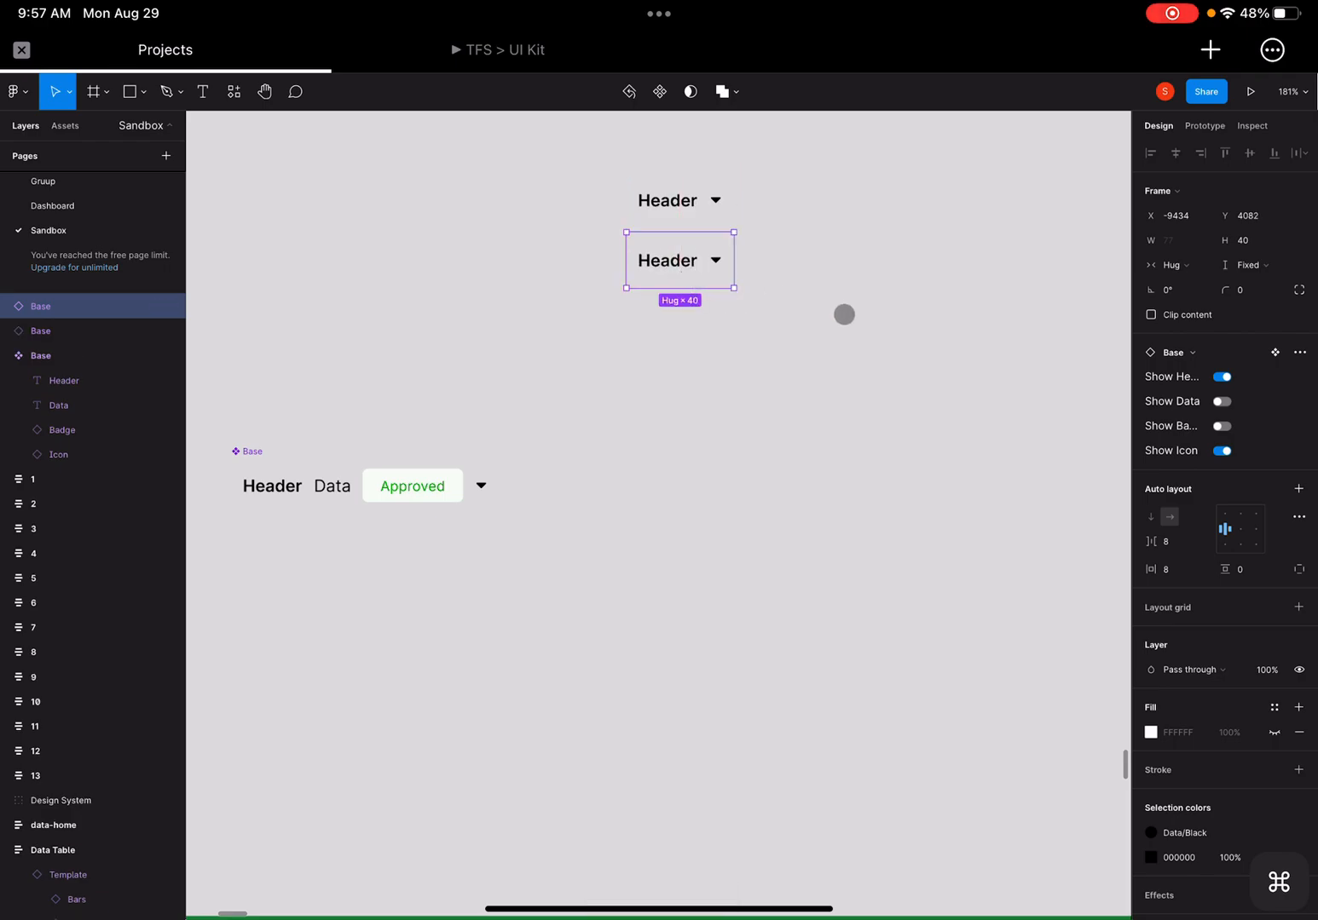
# - Make a copied cell data-only by hiding its Header and caret, then duplicate it
pyautogui.click(1219, 401)
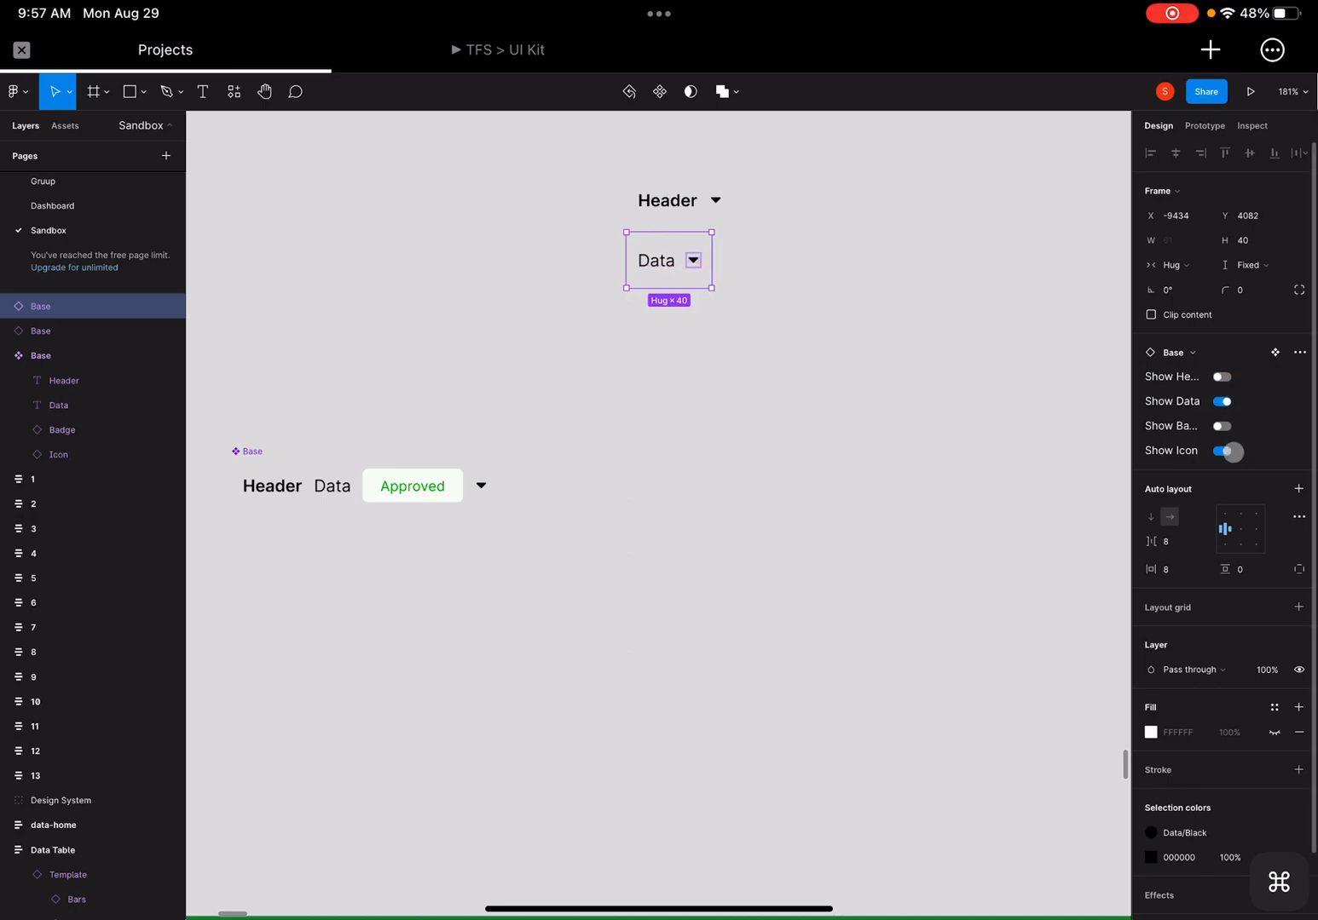
pyautogui.click(1226, 451)
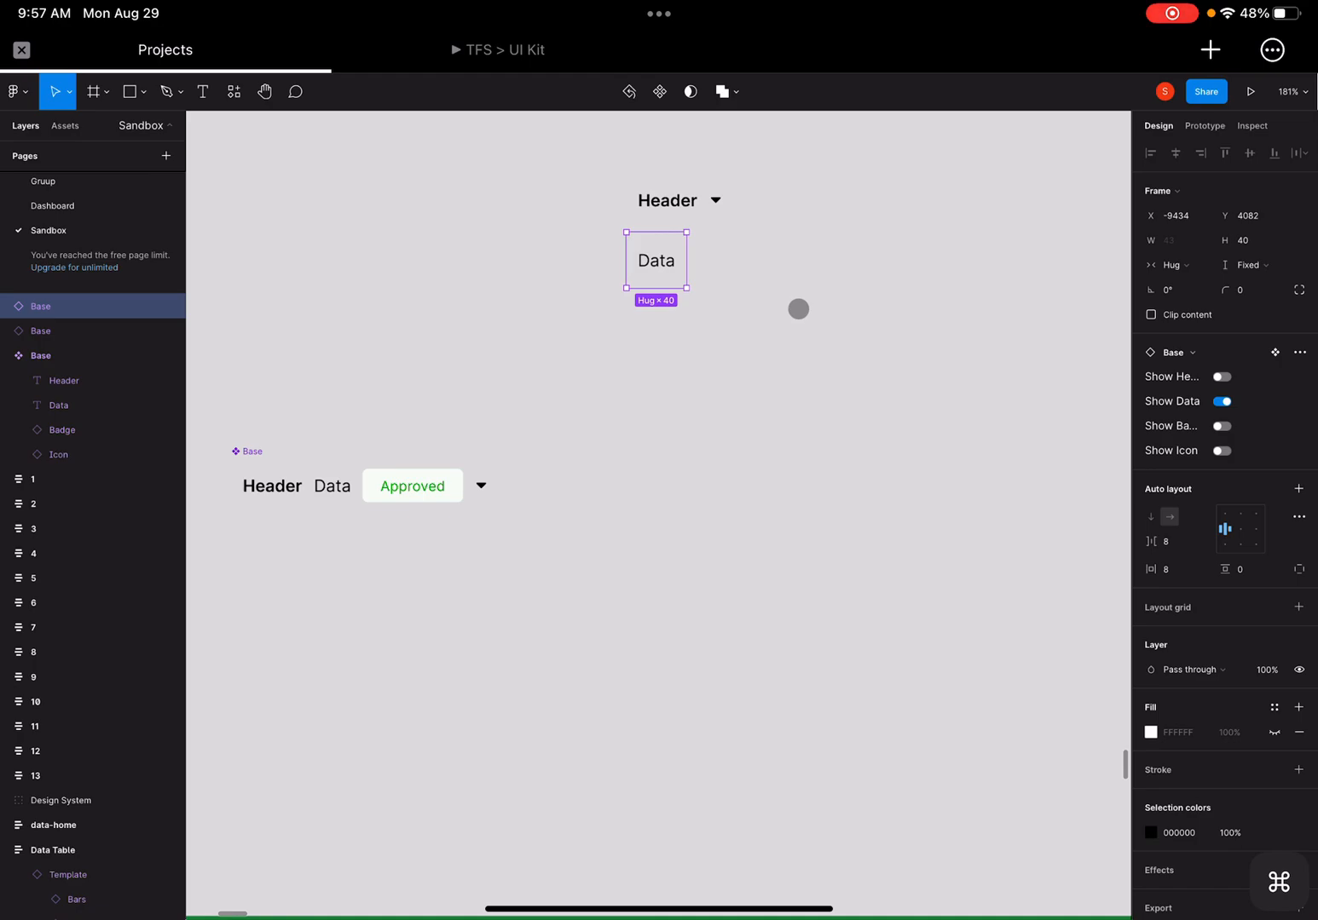
pyautogui.press('cmd+d')
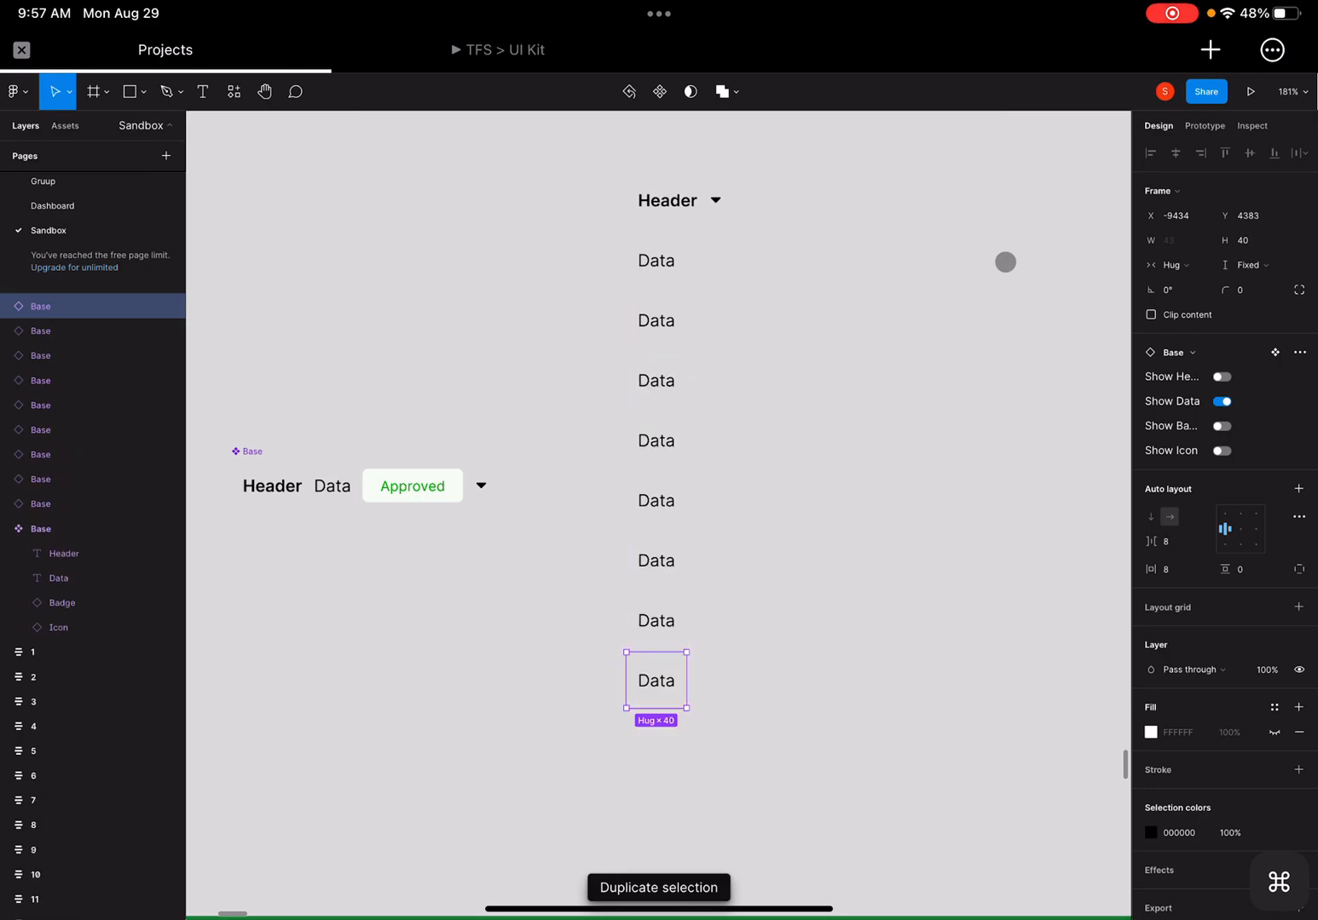
# - Scroll down the canvas along the column of stacked data cells
pyautogui.scroll(-3)
pyautogui.write('C')
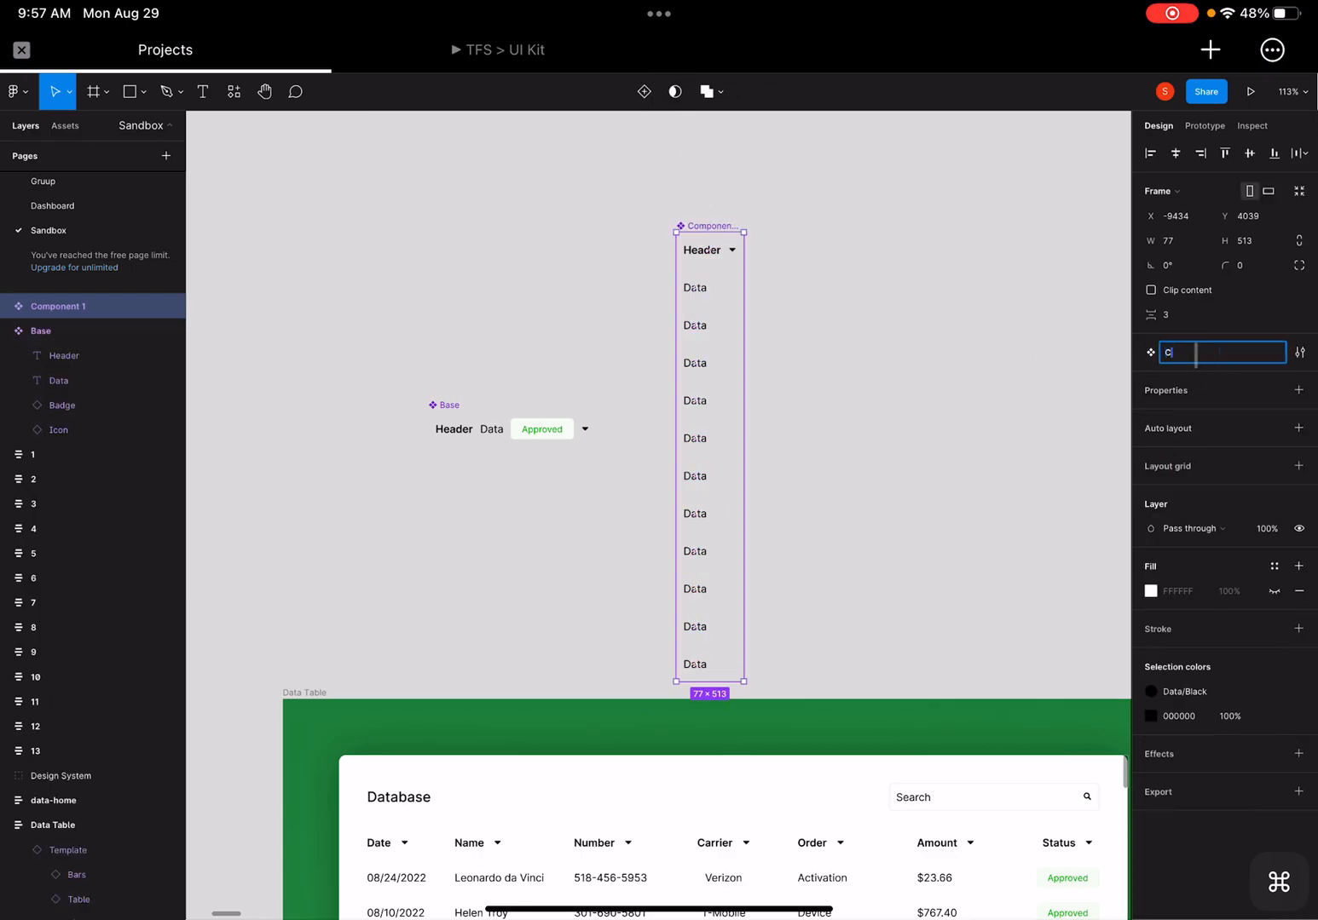
# - Name the component Column, stack its cells tightly, and select it to build the table
pyautogui.write('olumn')
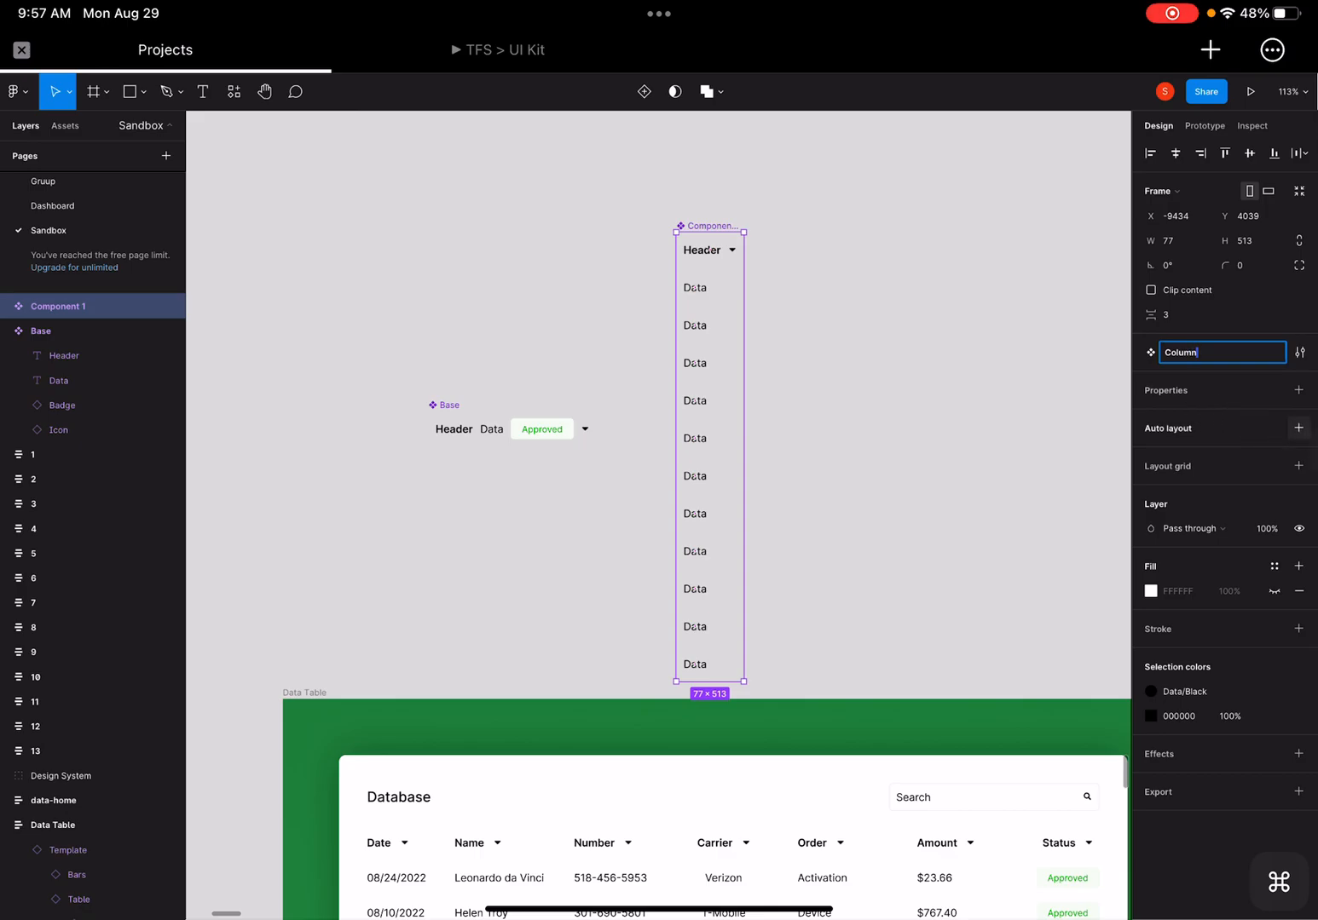
pyautogui.click(1300, 428)
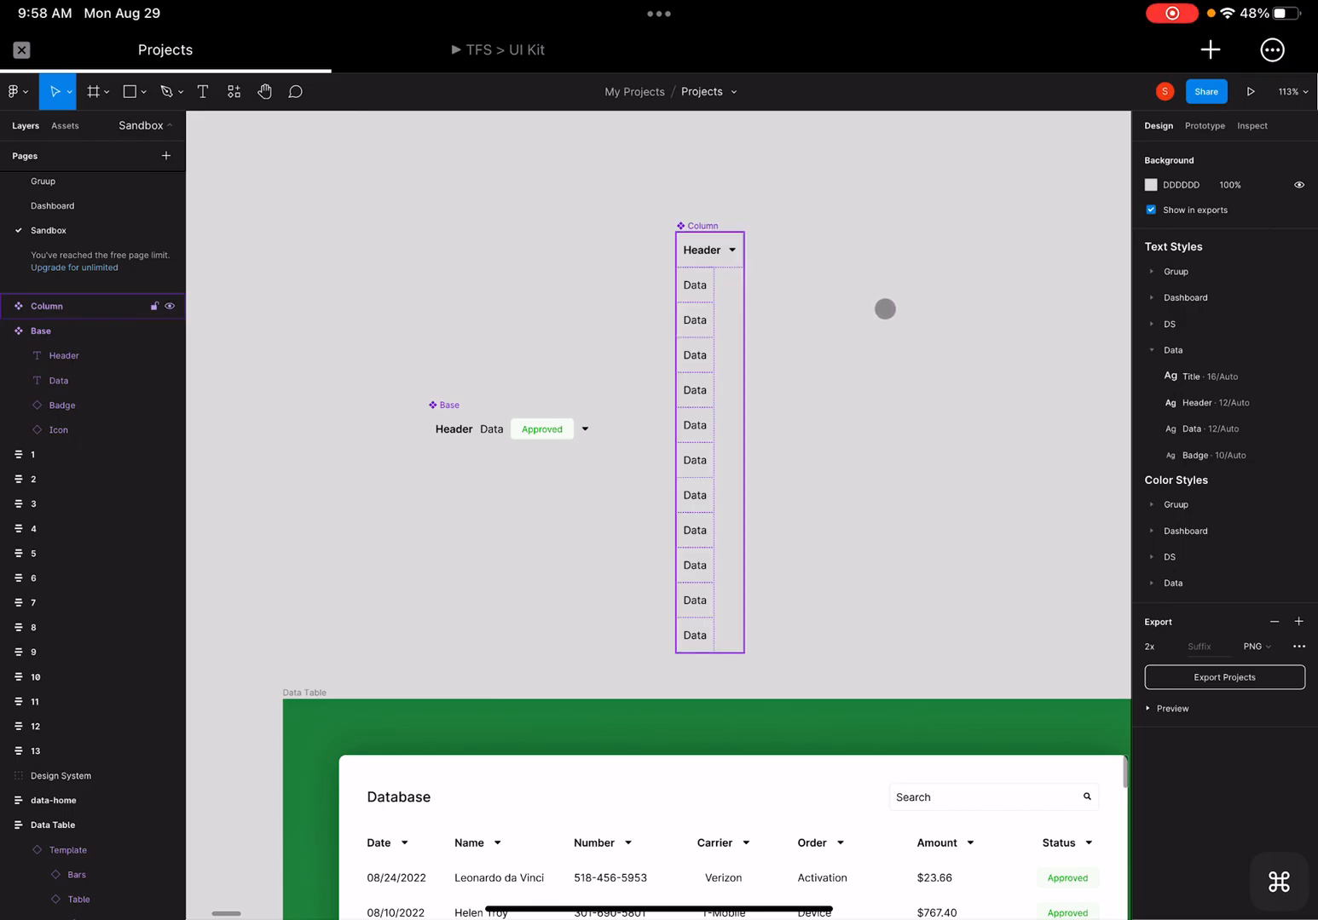
pyautogui.moveTo(721, 319)
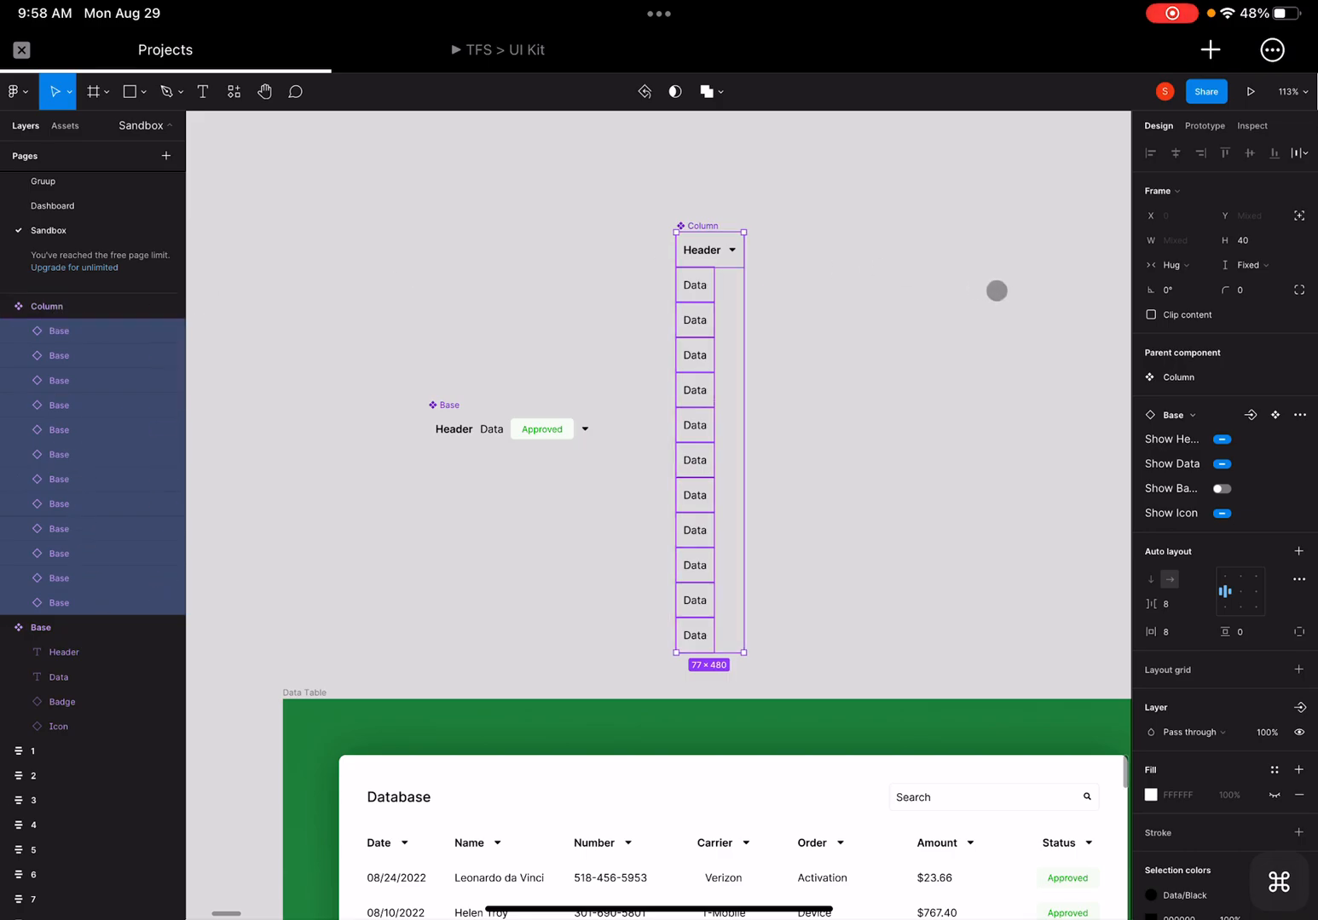
pyautogui.click(1171, 265)
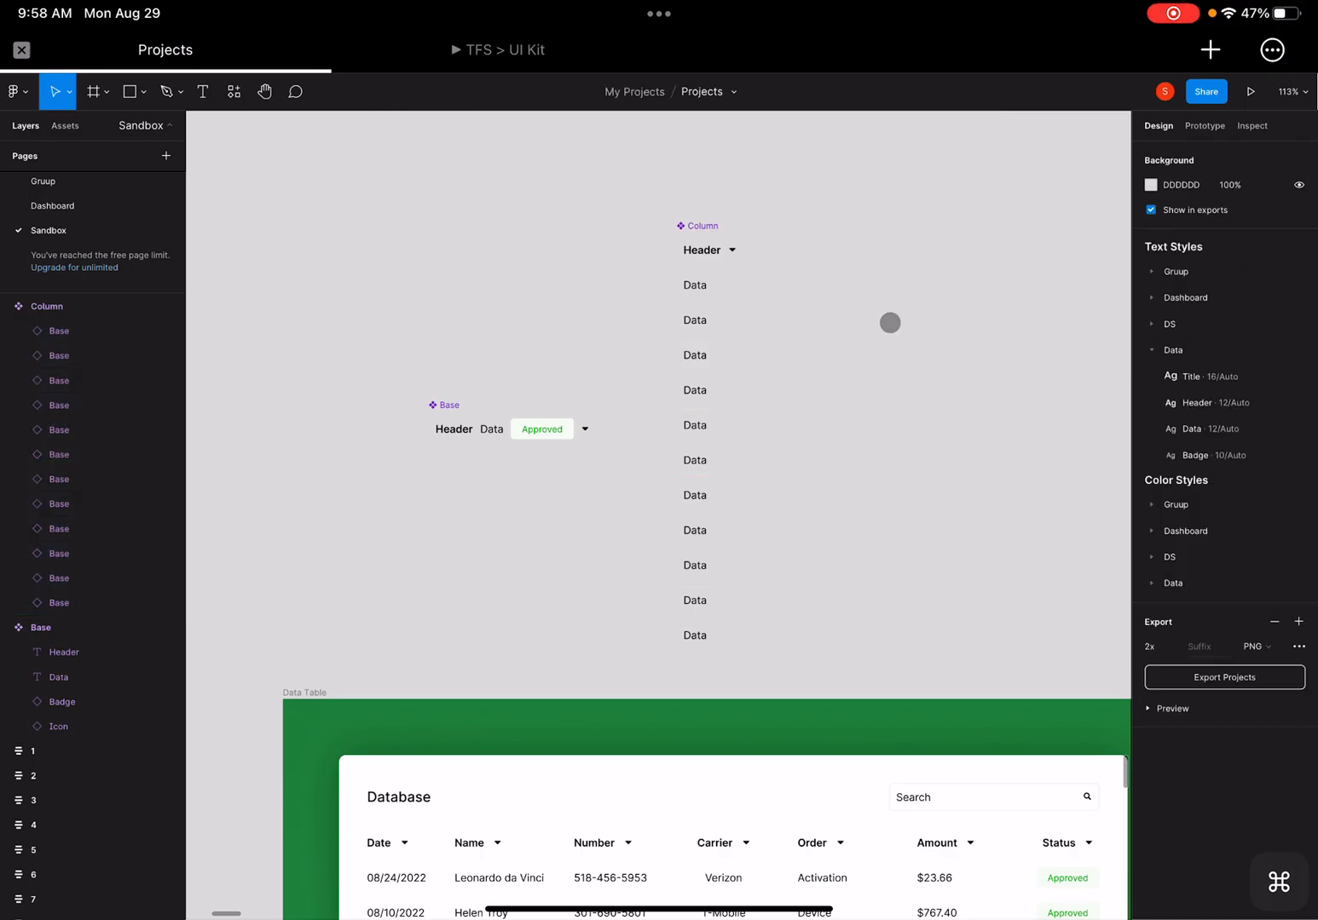
pyautogui.click(46, 306)
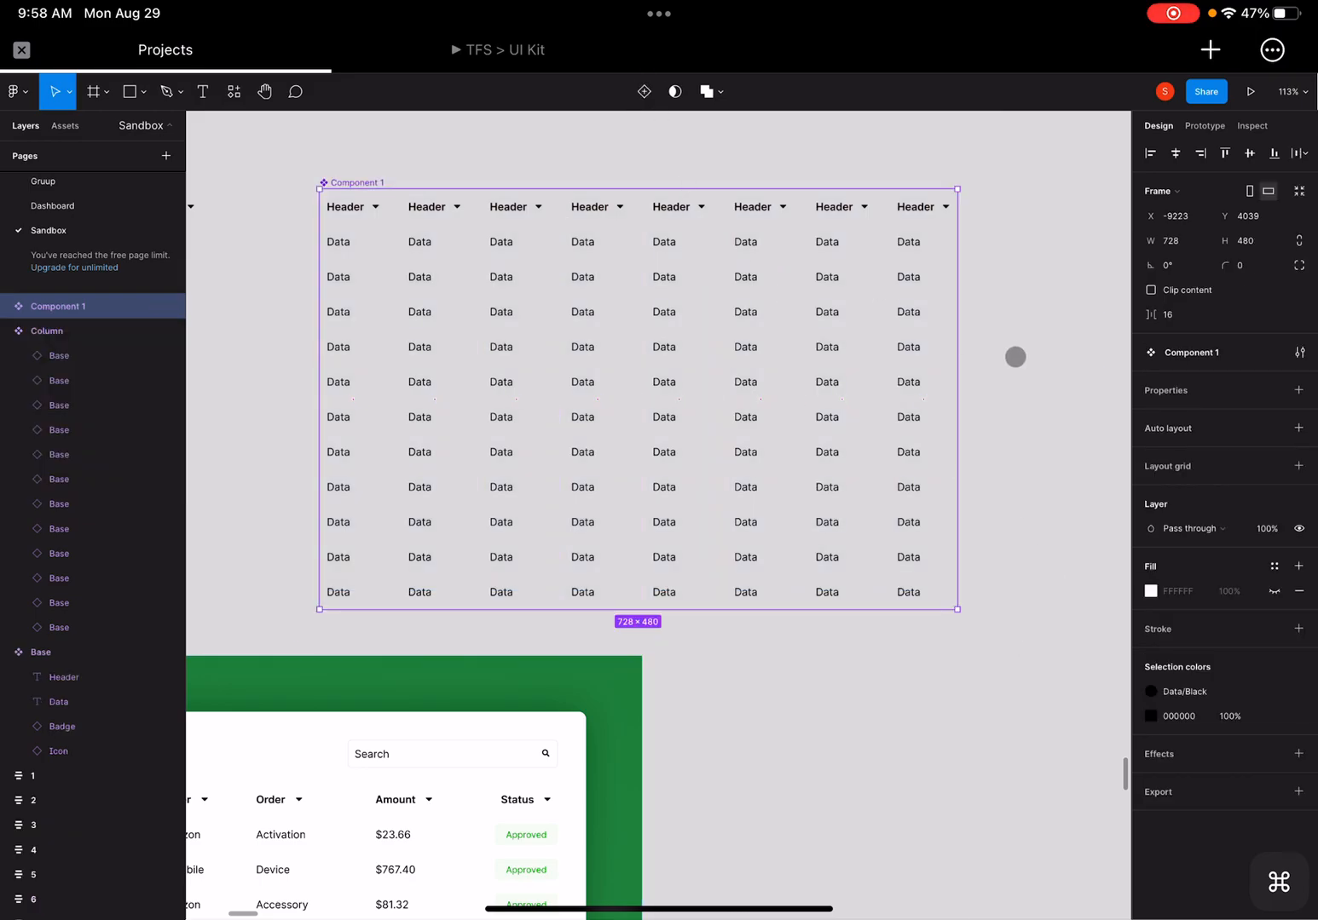
# - Rename the eight-column component to Table and set its auto layout spacing to 0
pyautogui.click(1222, 352)
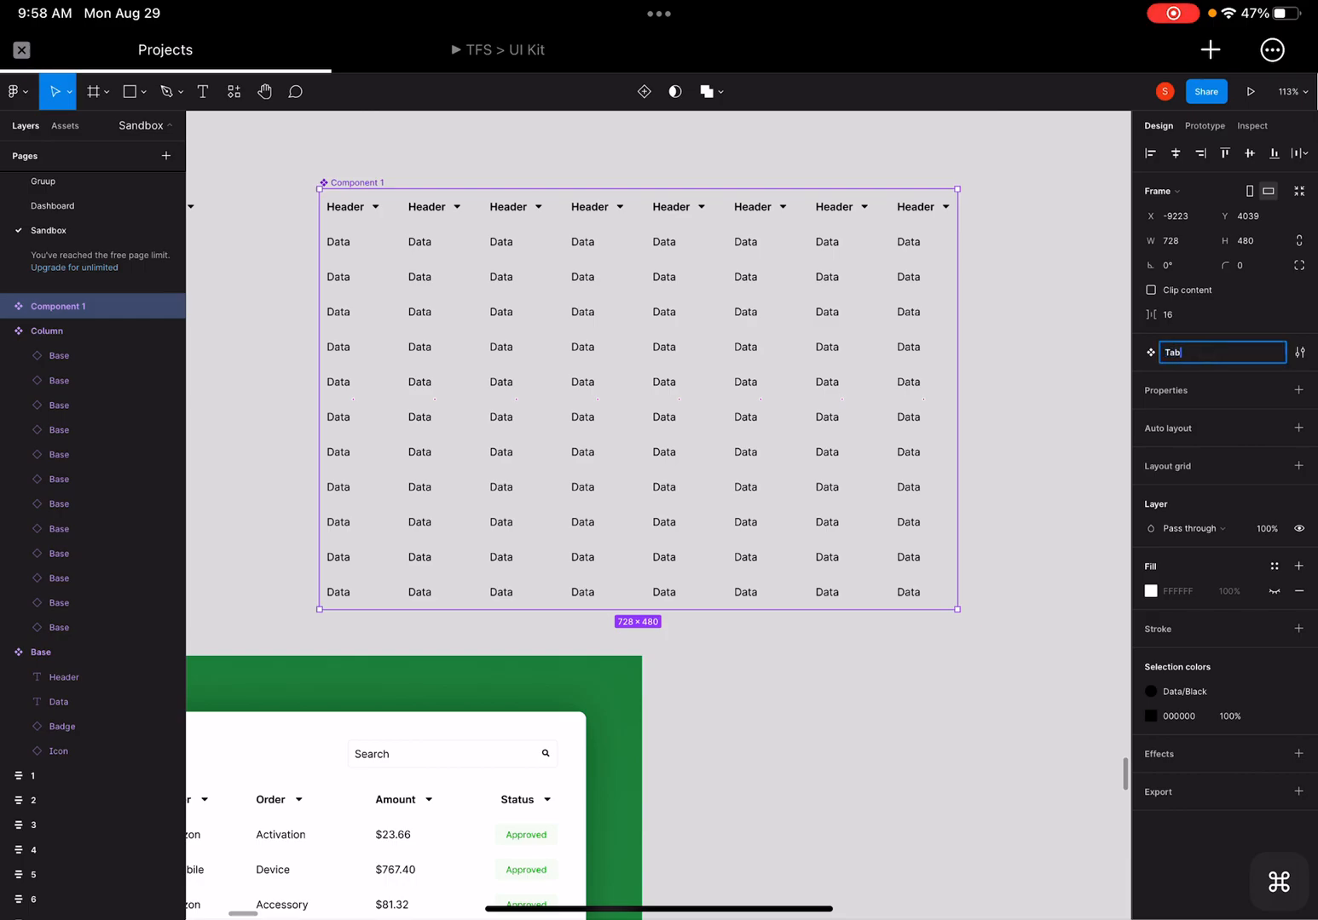
pyautogui.write('Table')
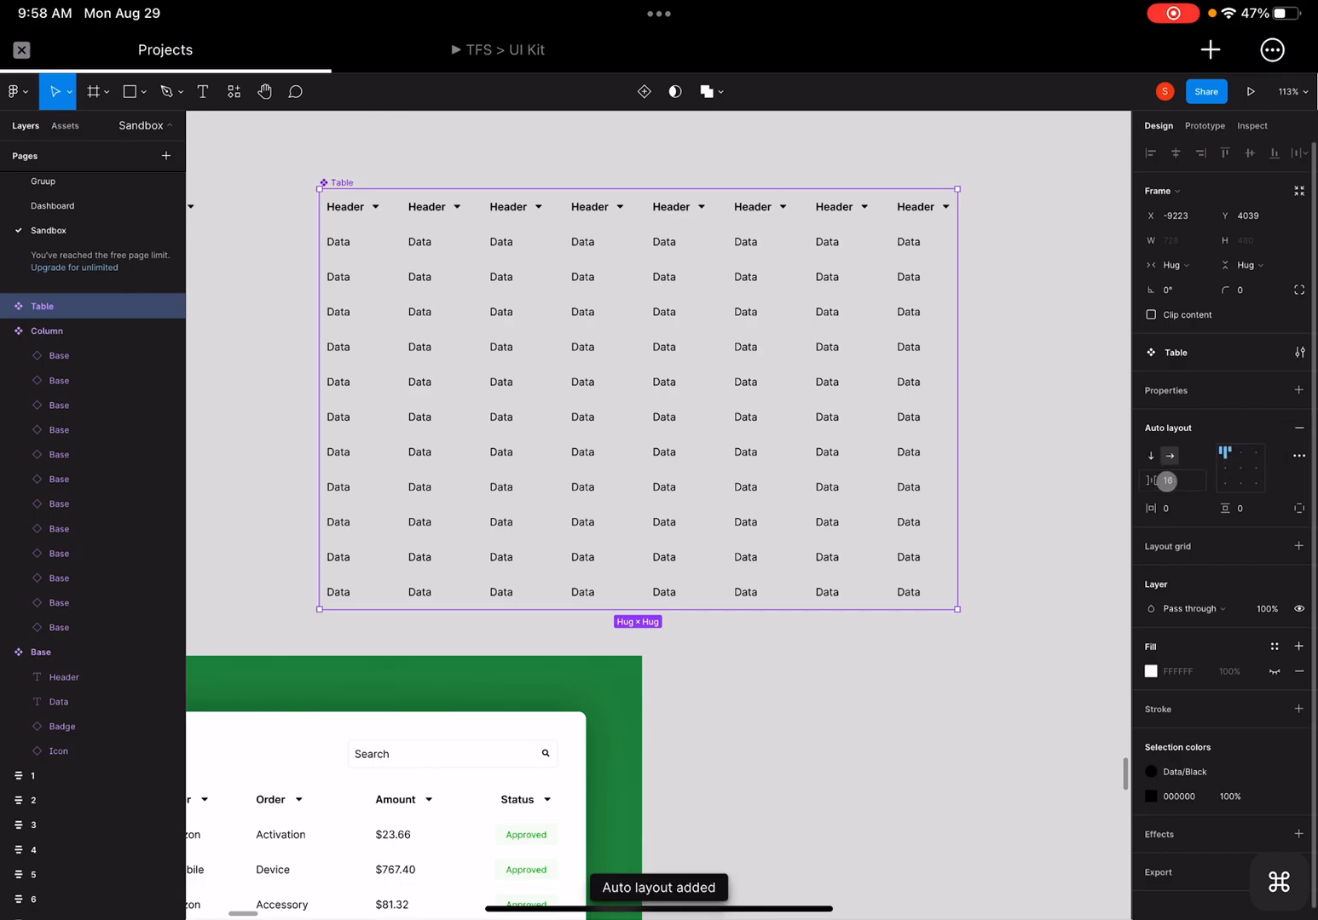
pyautogui.write('0')
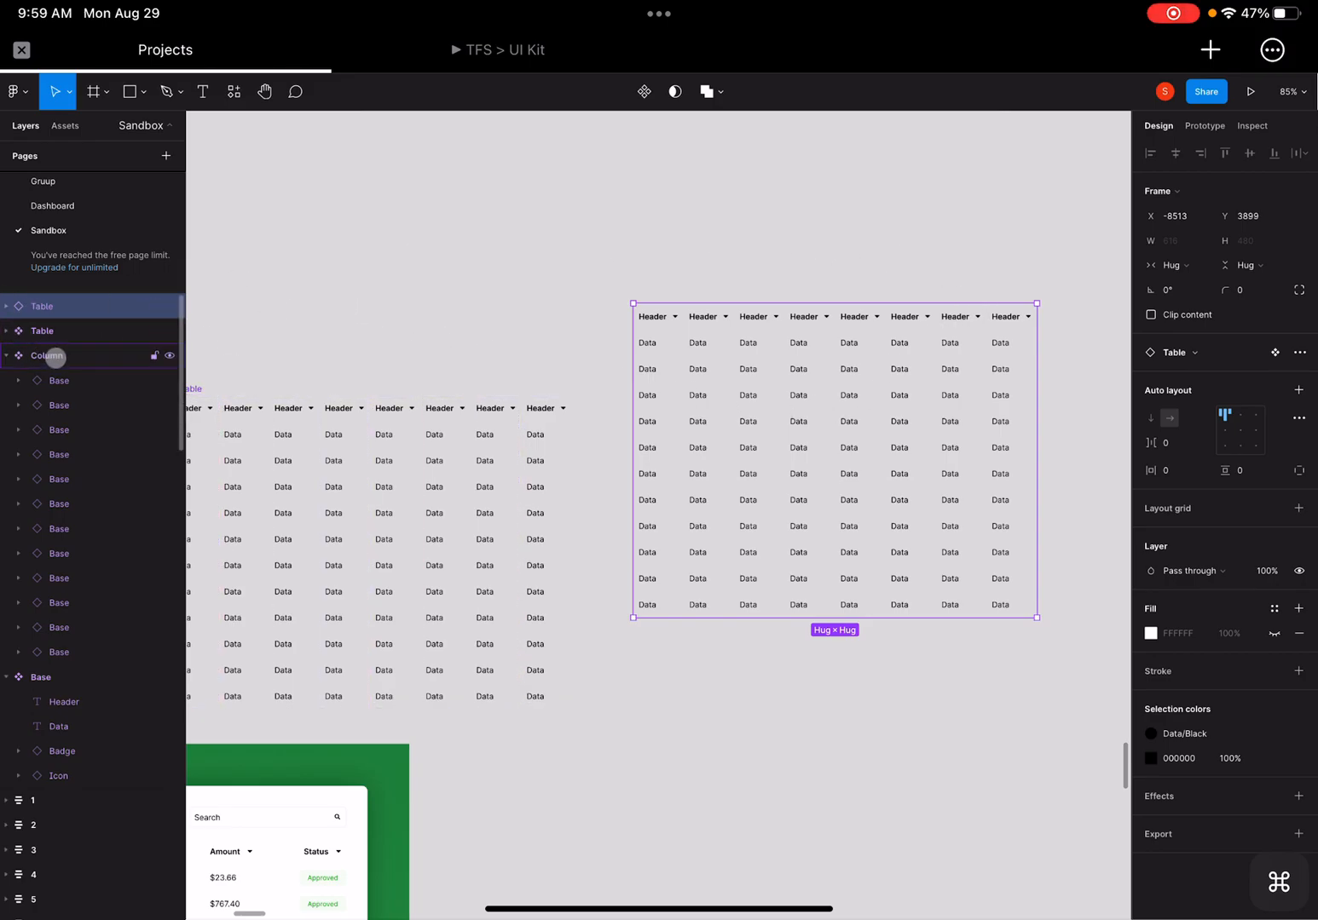
pyautogui.click(41, 306)
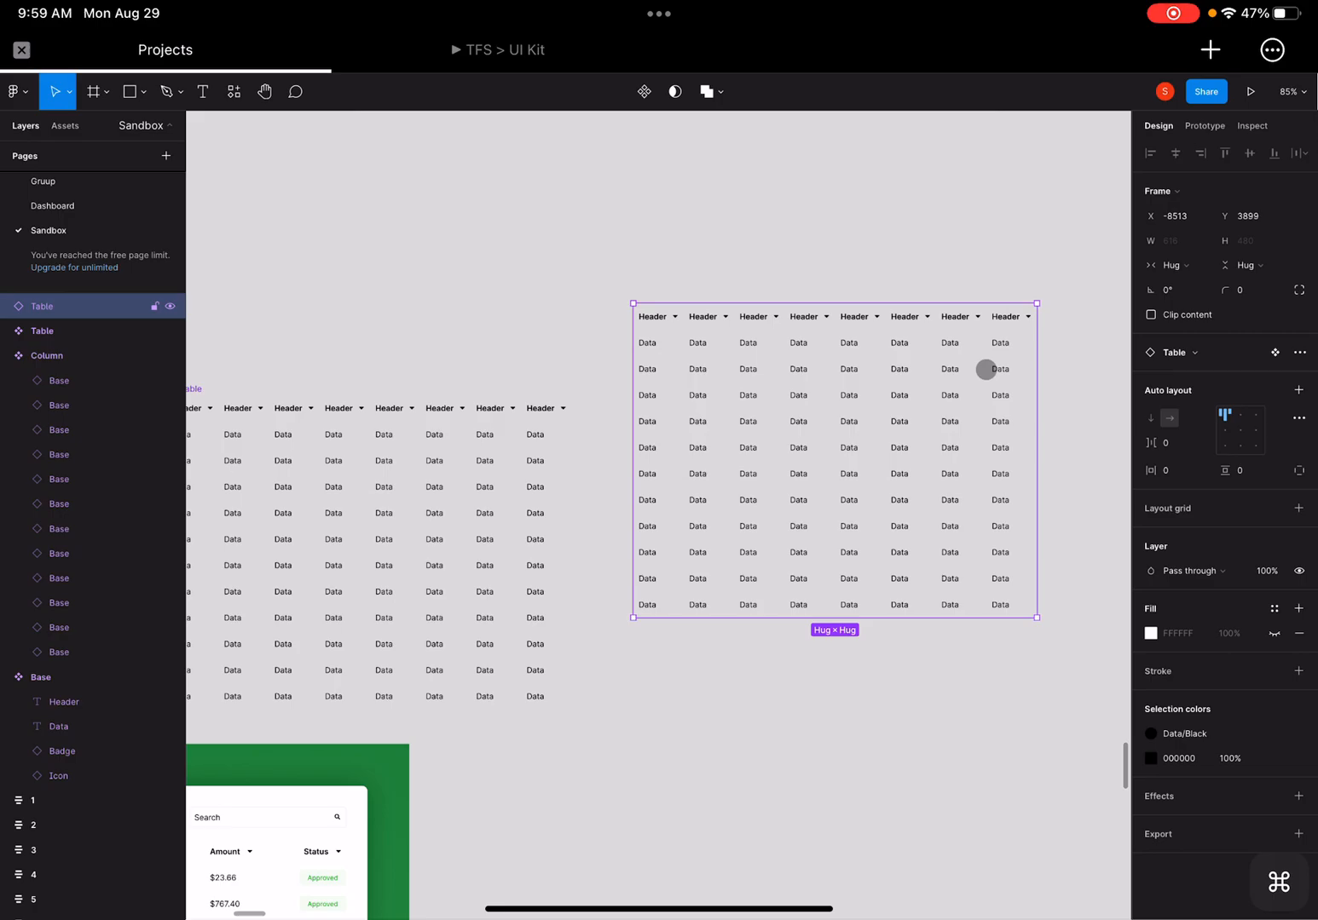
pyautogui.click(1009, 316)
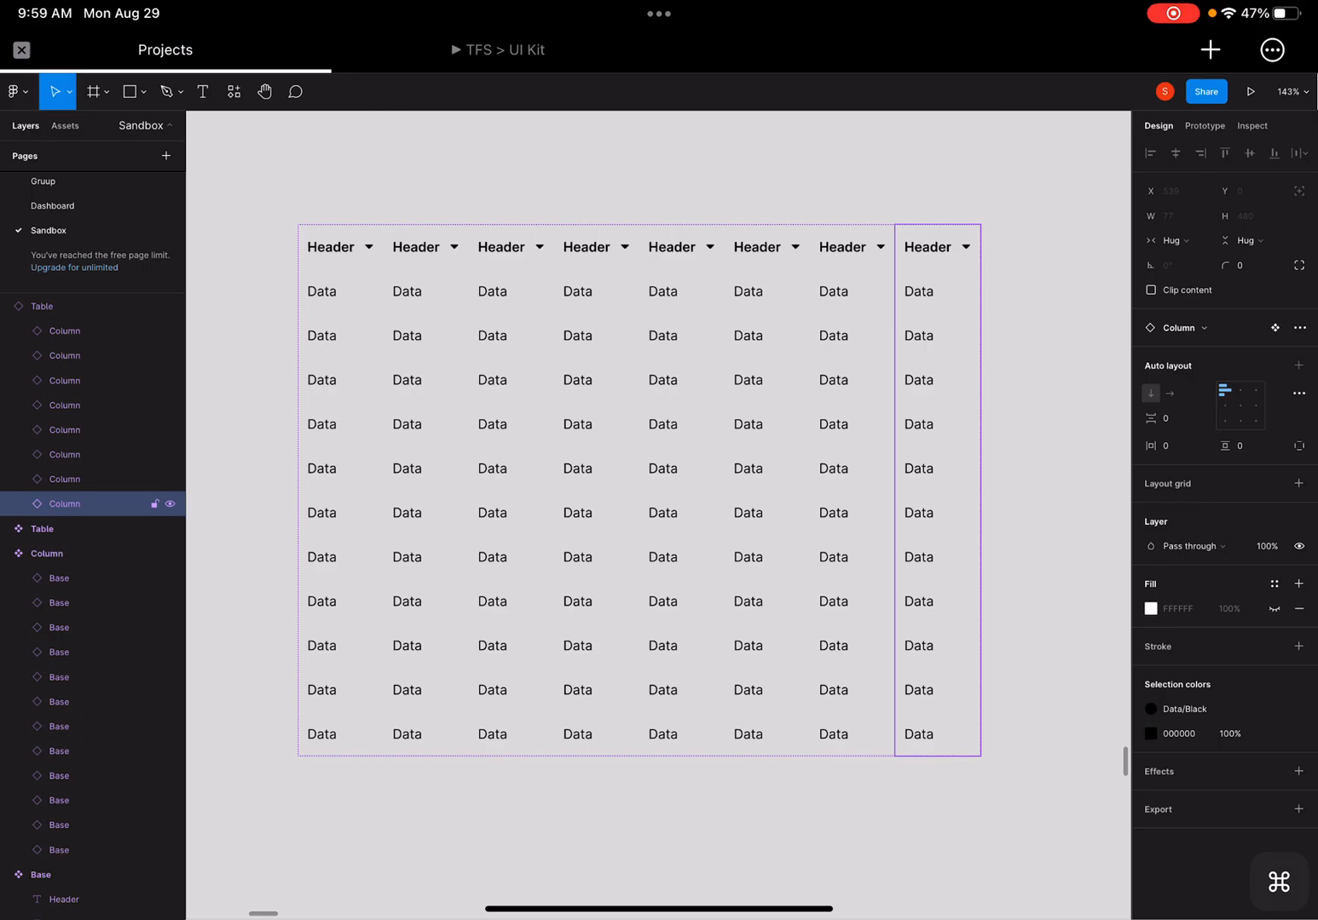
pyautogui.moveTo(971, 366)
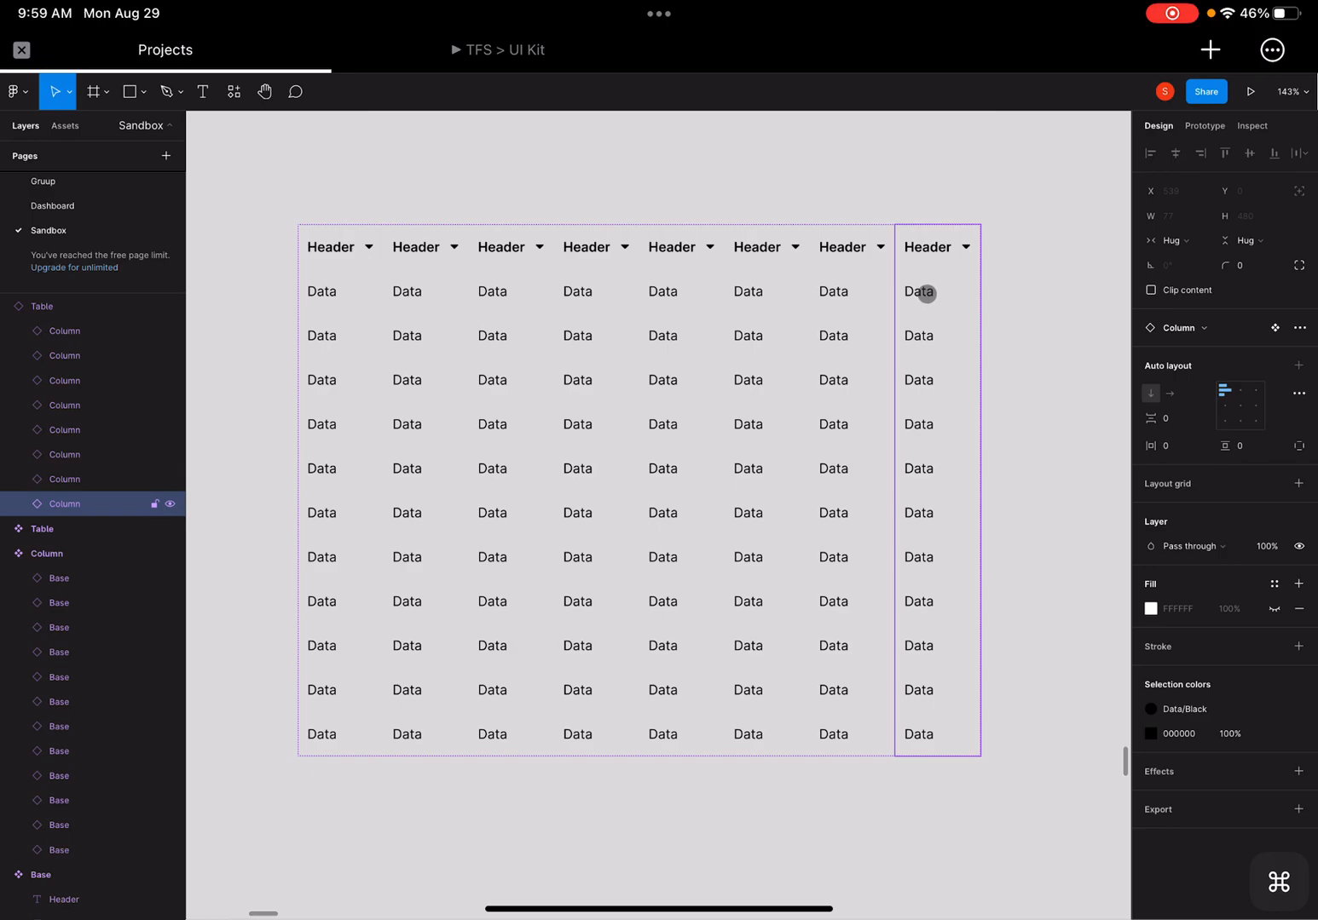
# - Retitle the last column's header 'Status' and switch its header icon to search
pyautogui.doubleClick(926, 247)
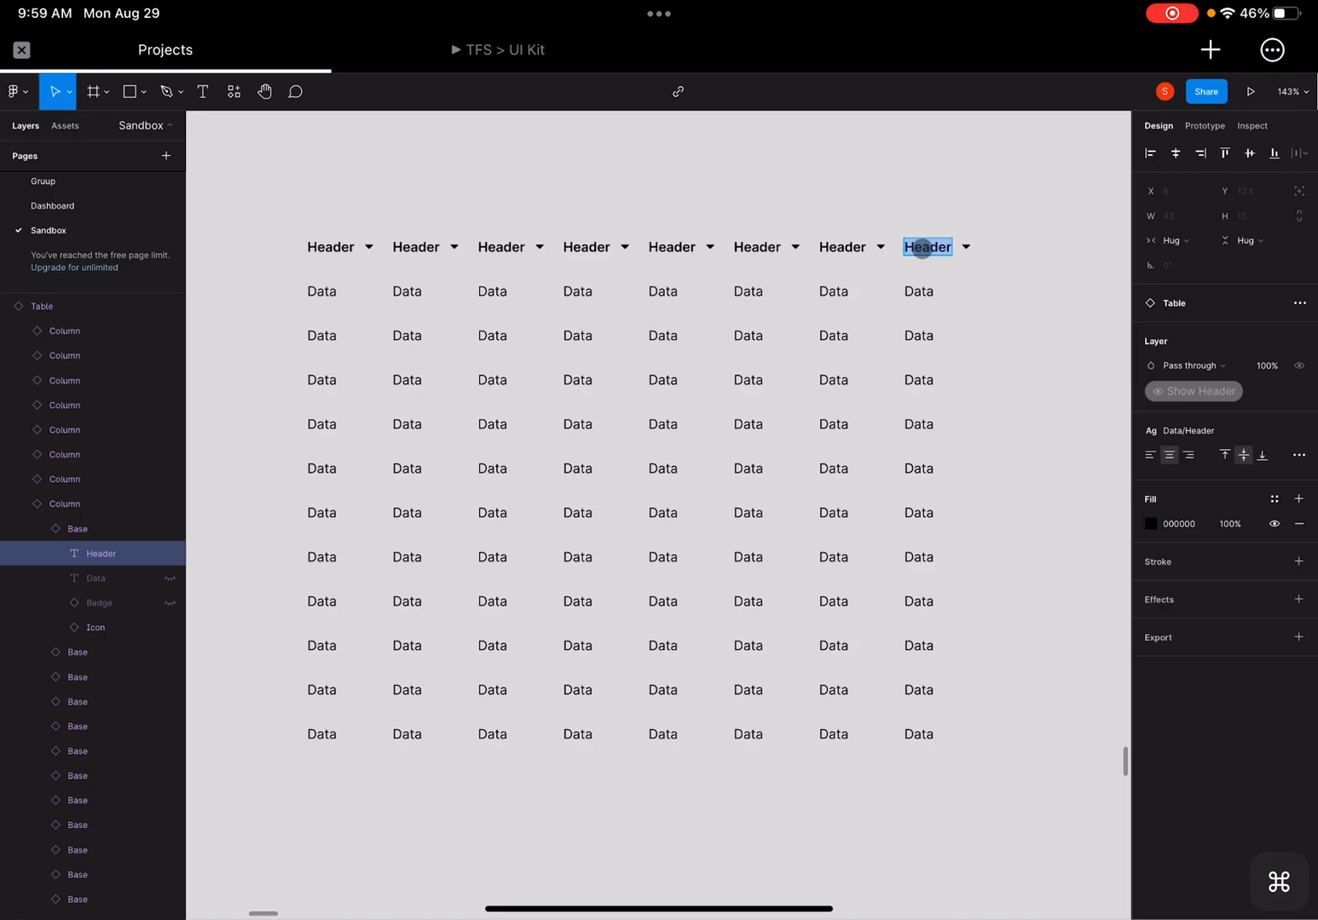
pyautogui.write('Status')
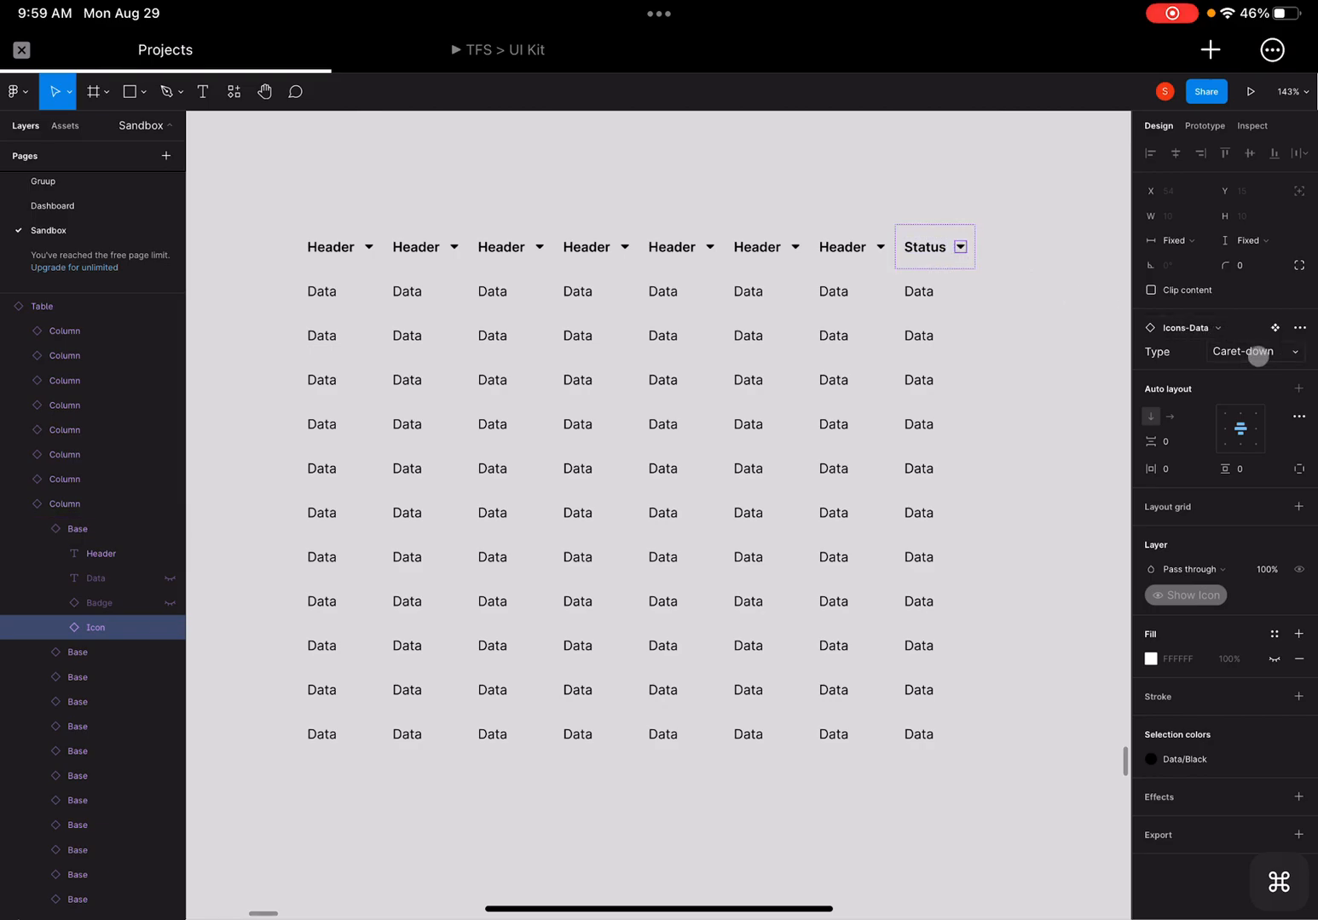
pyautogui.click(1253, 351)
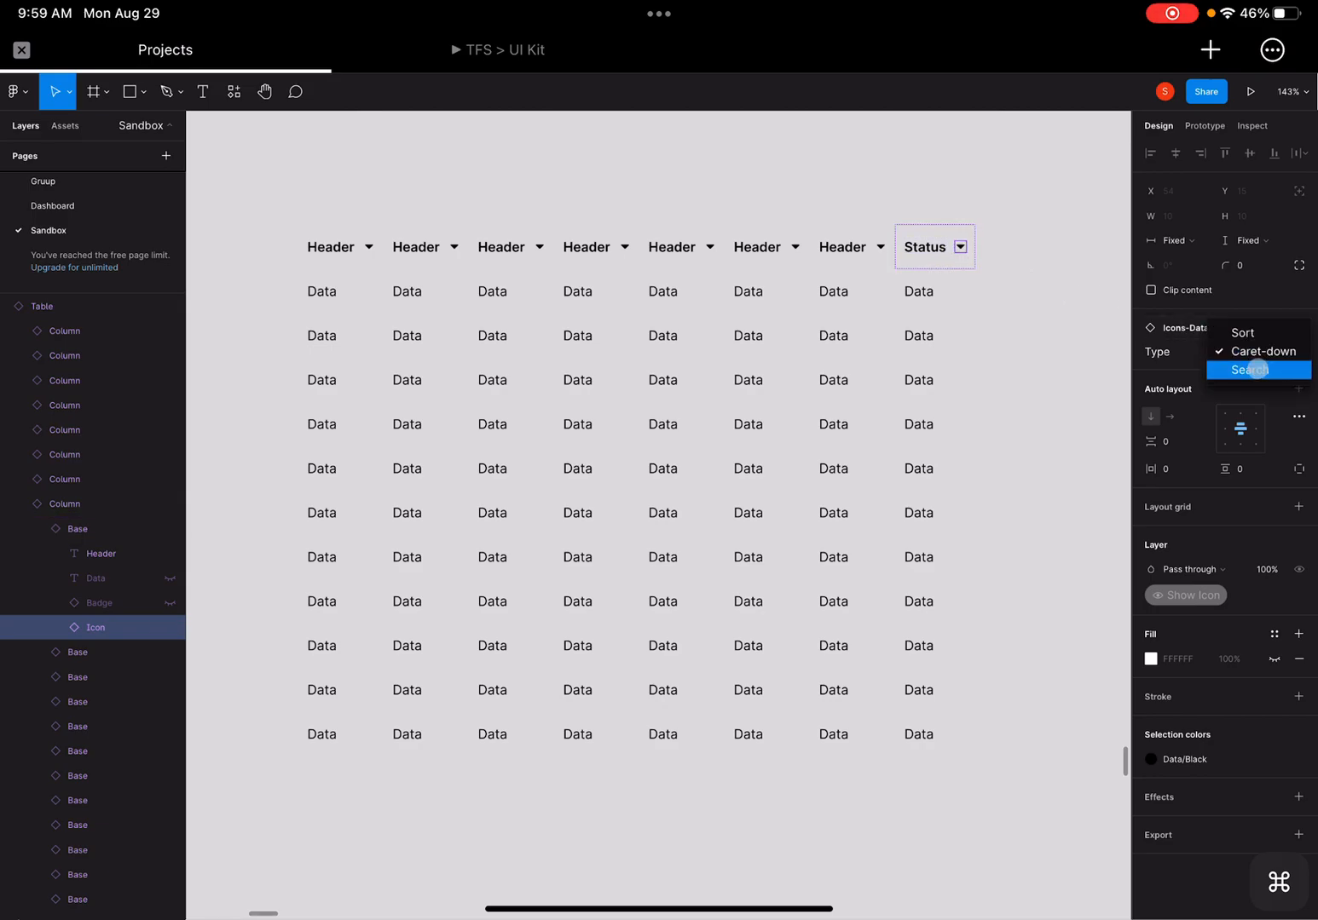
pyautogui.click(1250, 370)
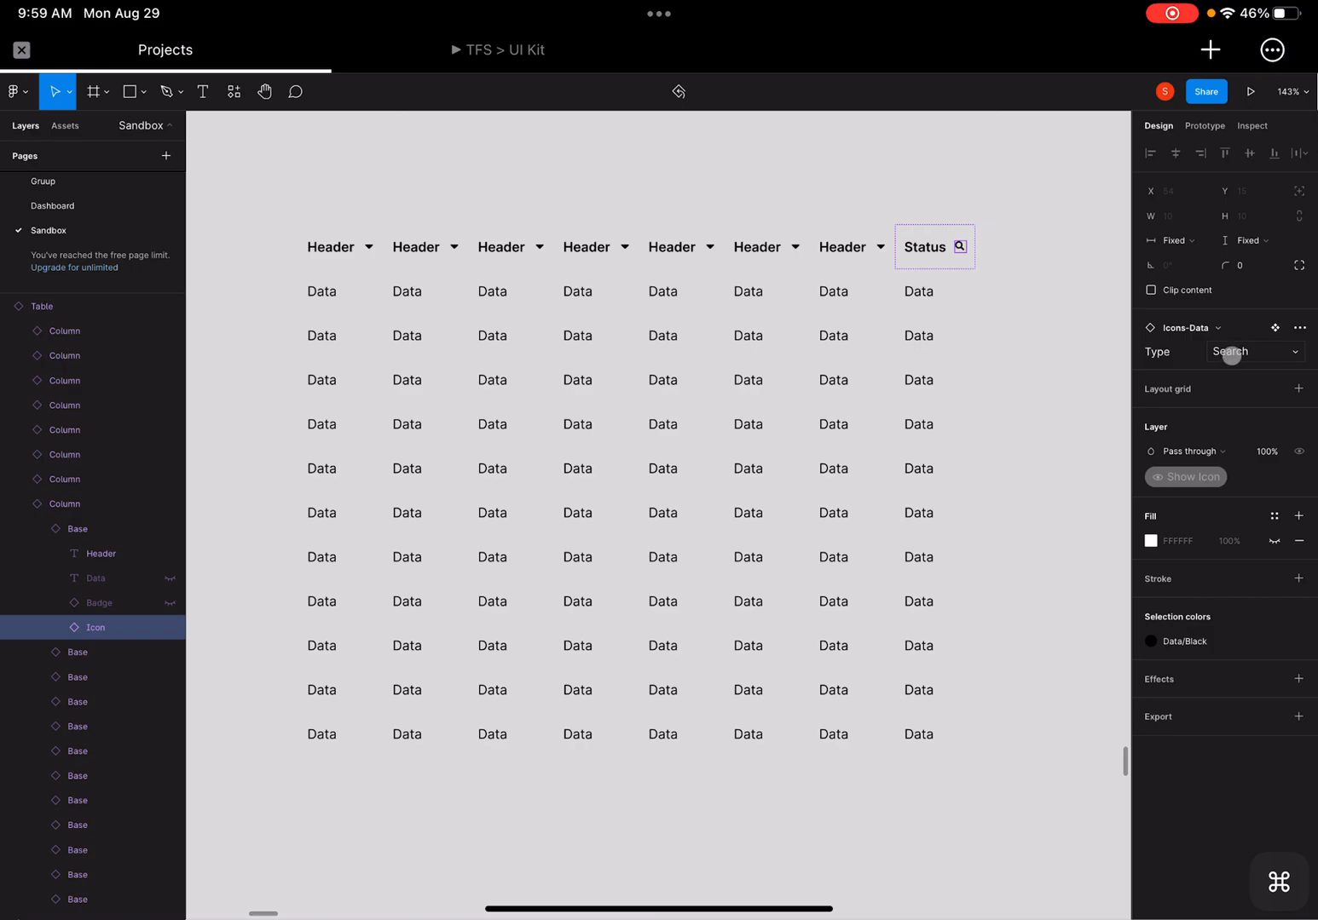
pyautogui.click(1253, 352)
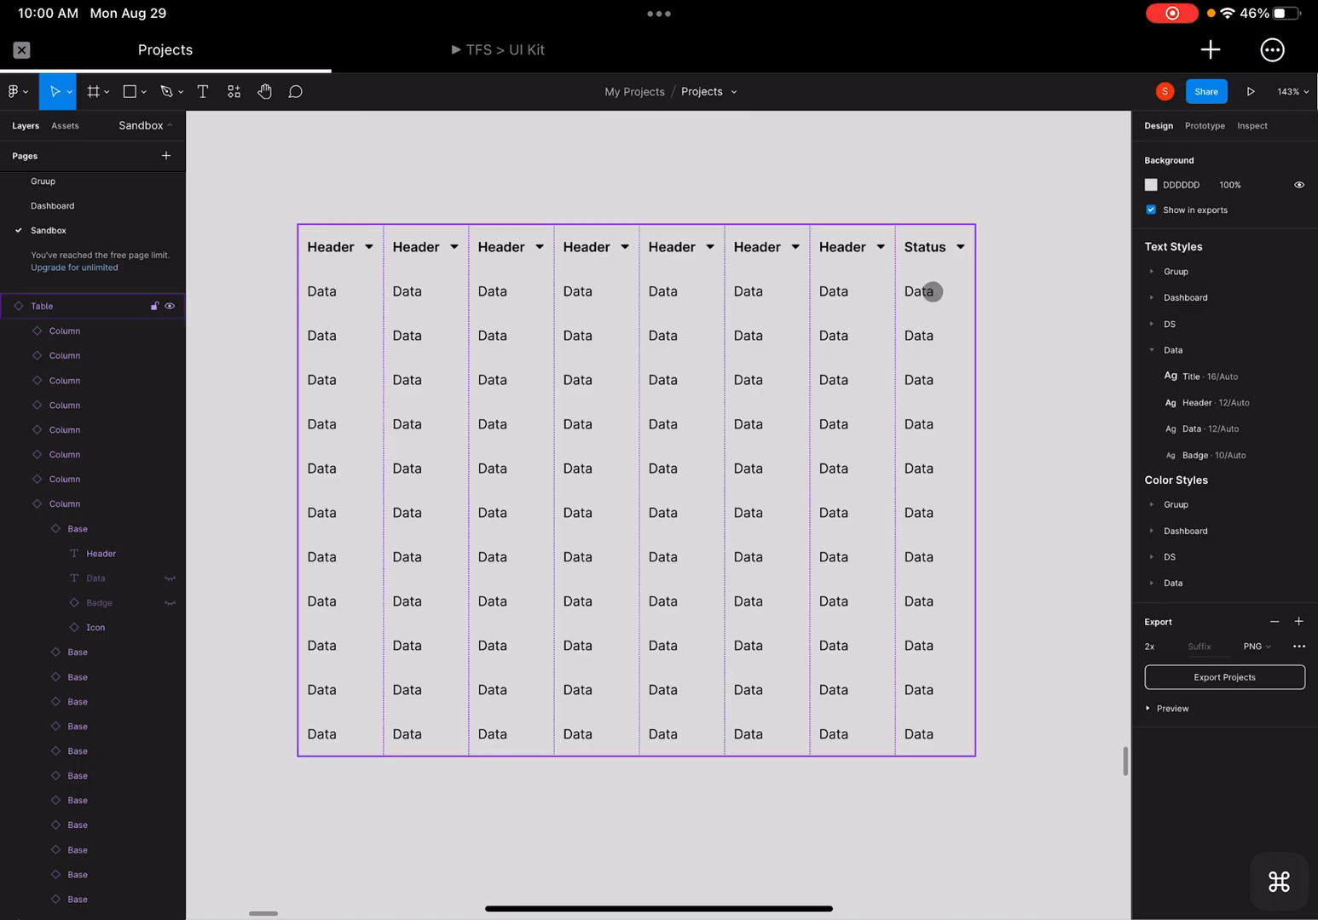
# - Turn off Show Data and turn on Show Badge for the Status column's cells
pyautogui.click(919, 291)
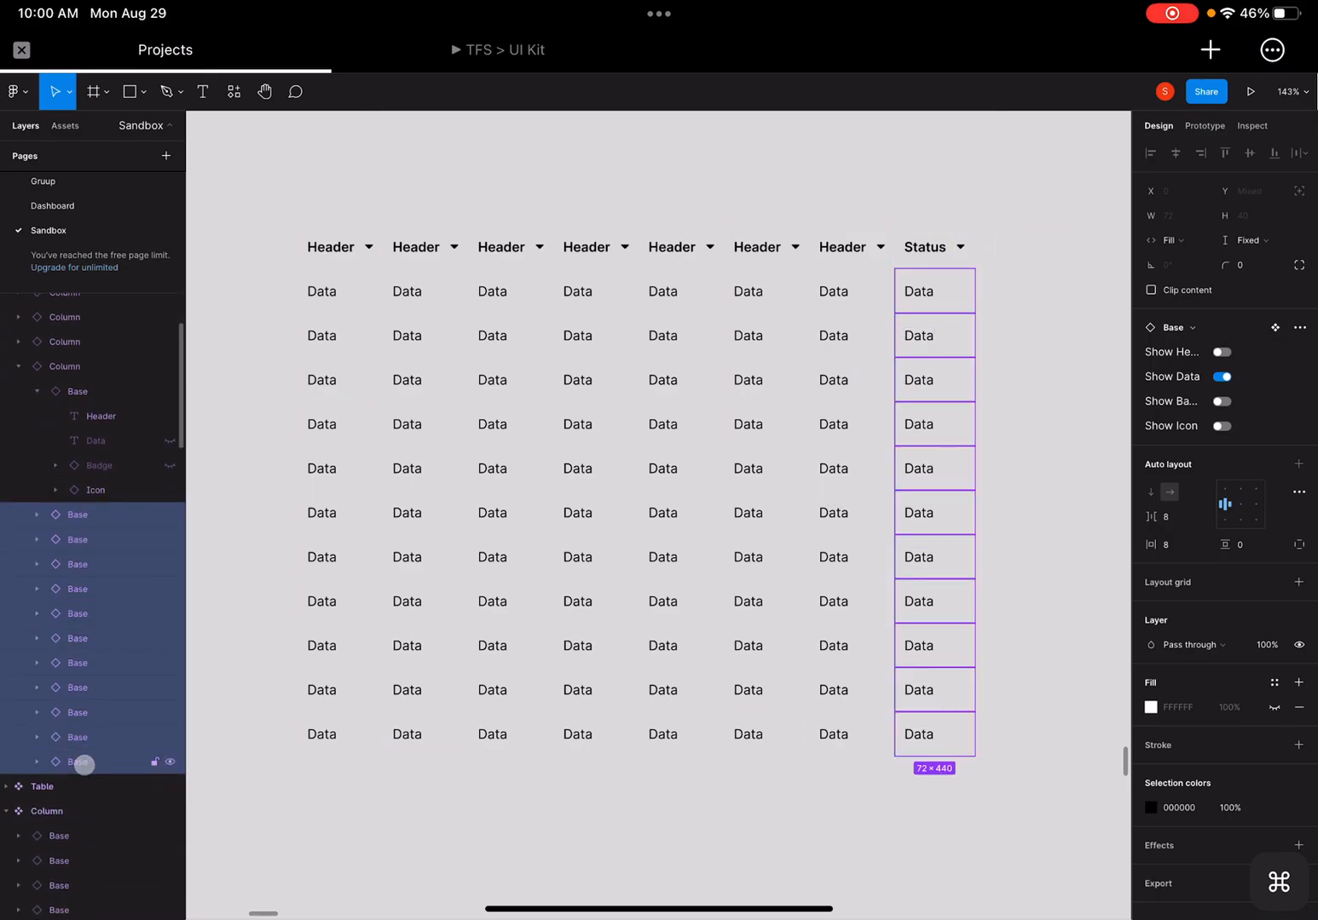
pyautogui.click(1220, 377)
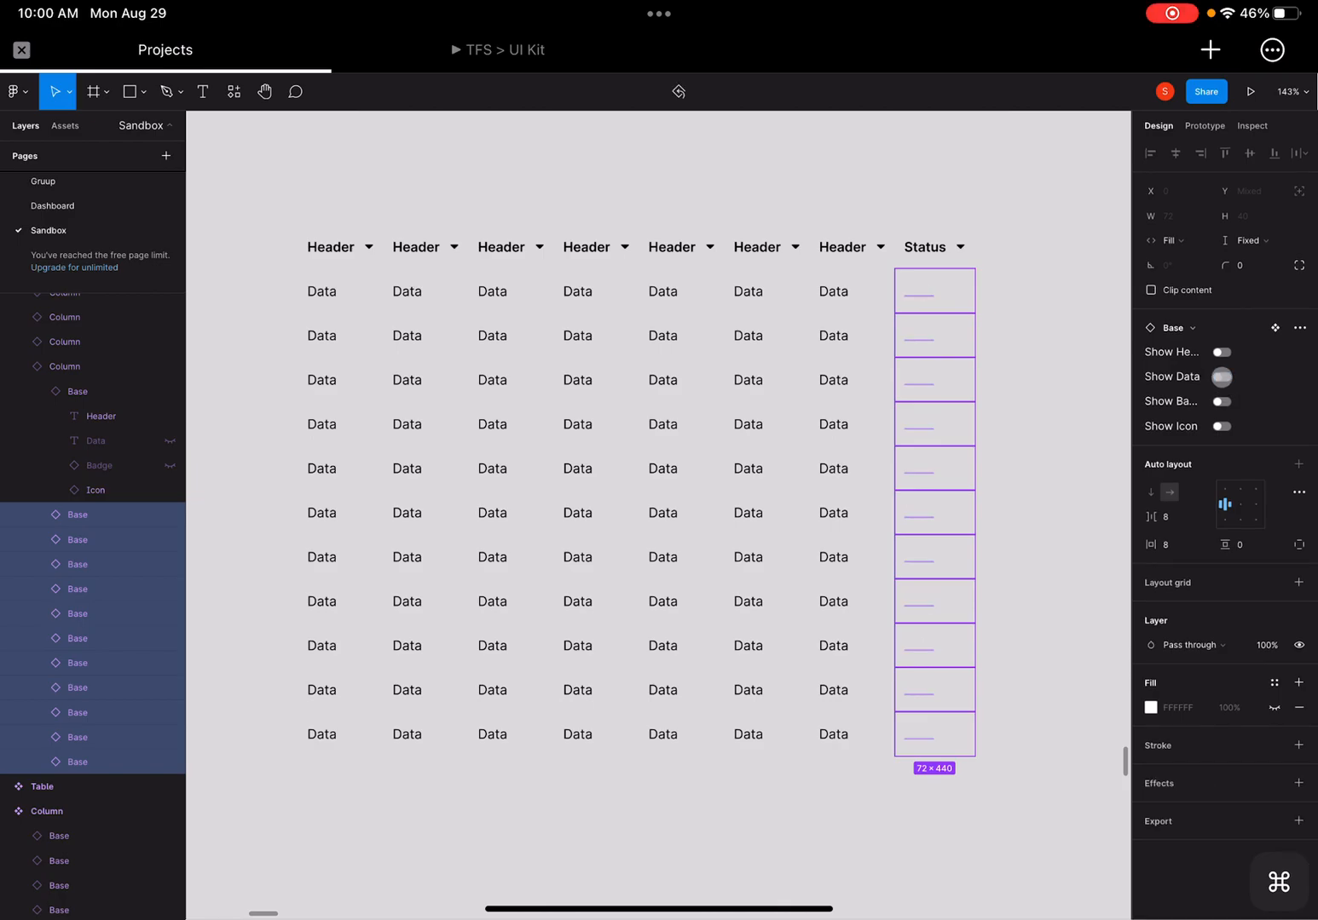
pyautogui.click(1220, 402)
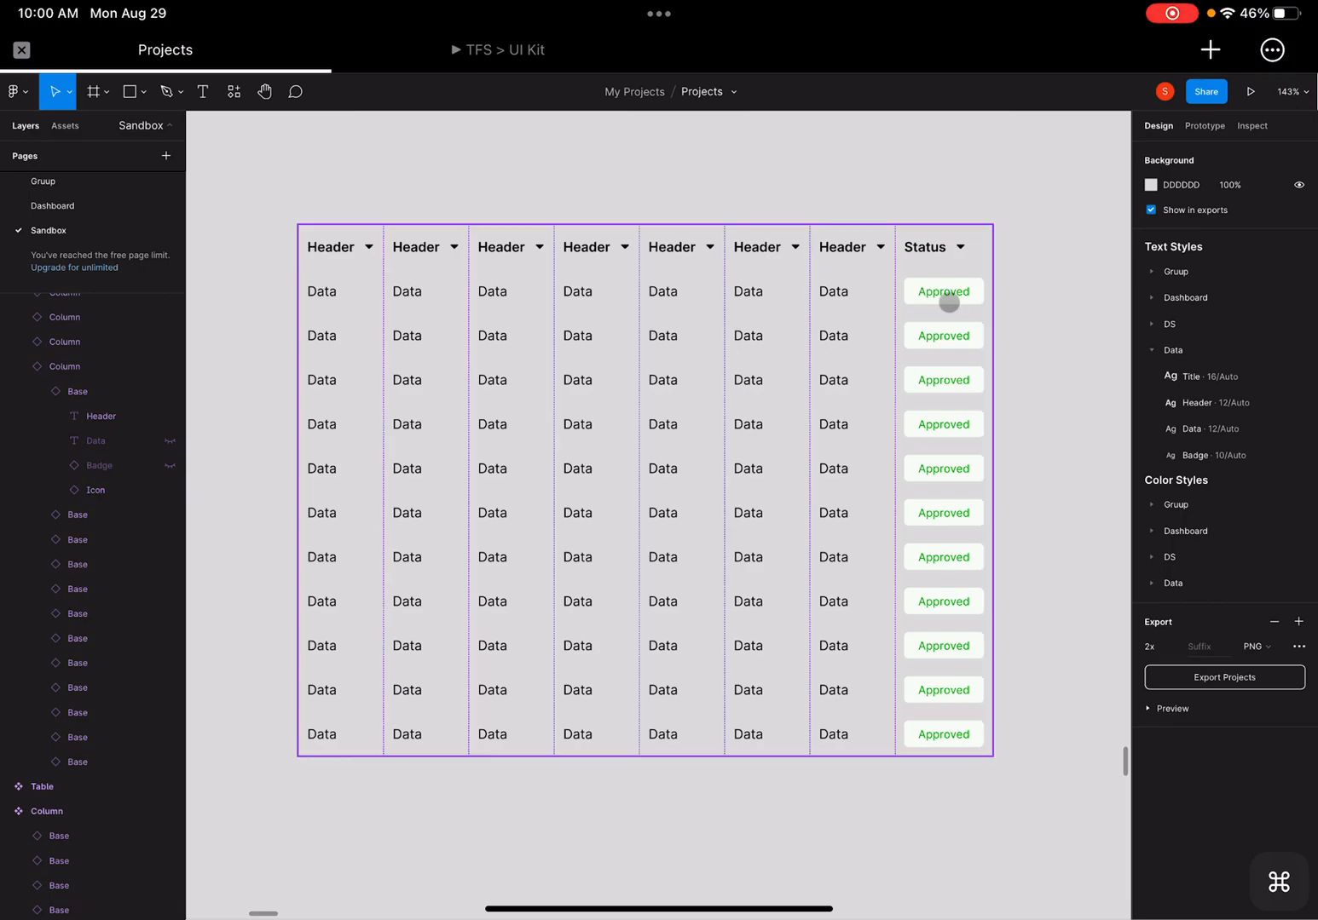
pyautogui.click(942, 335)
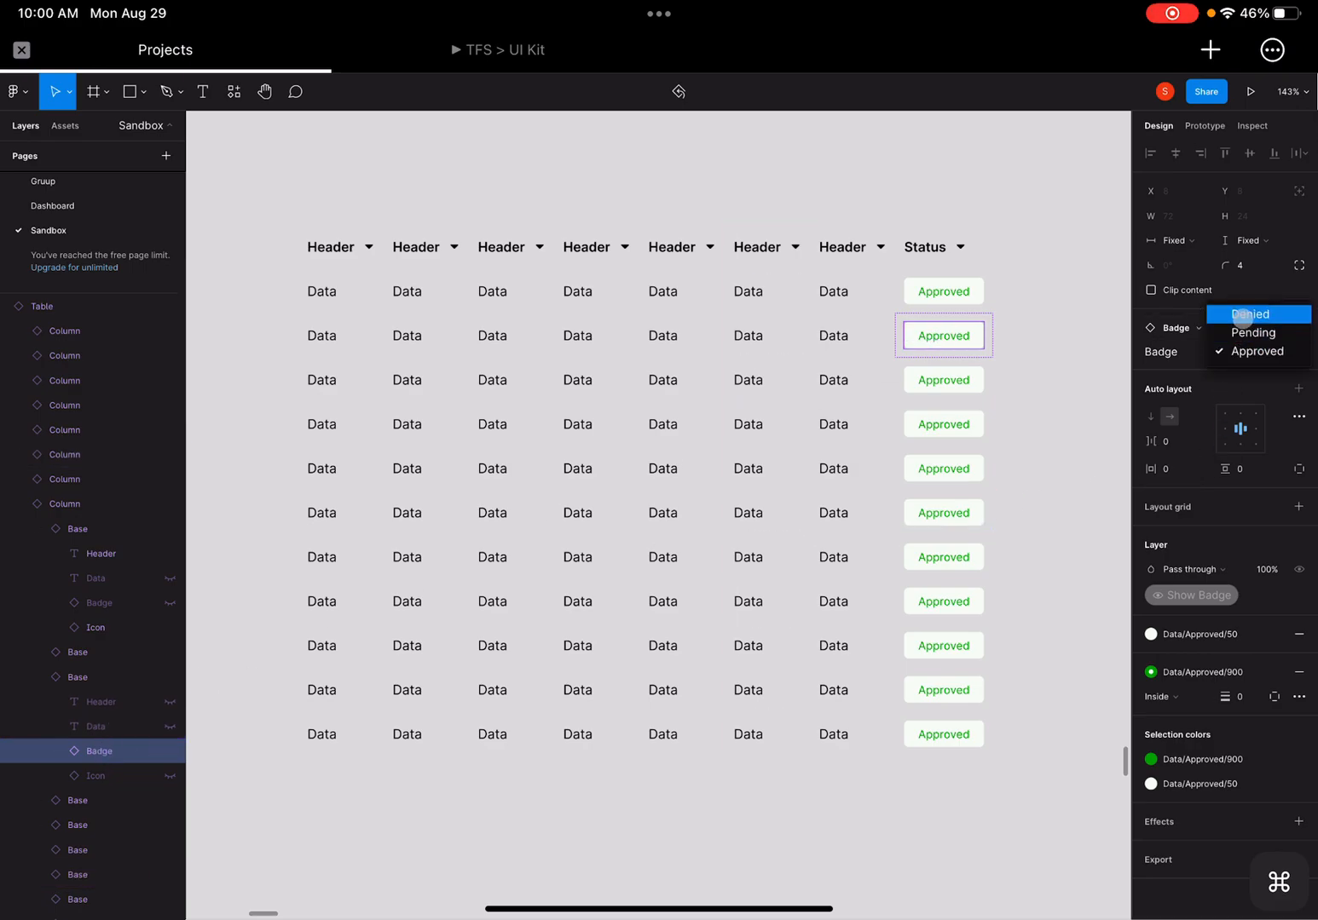
# - Change the Badge property to Denied on row two and Pending on row six
pyautogui.click(1251, 314)
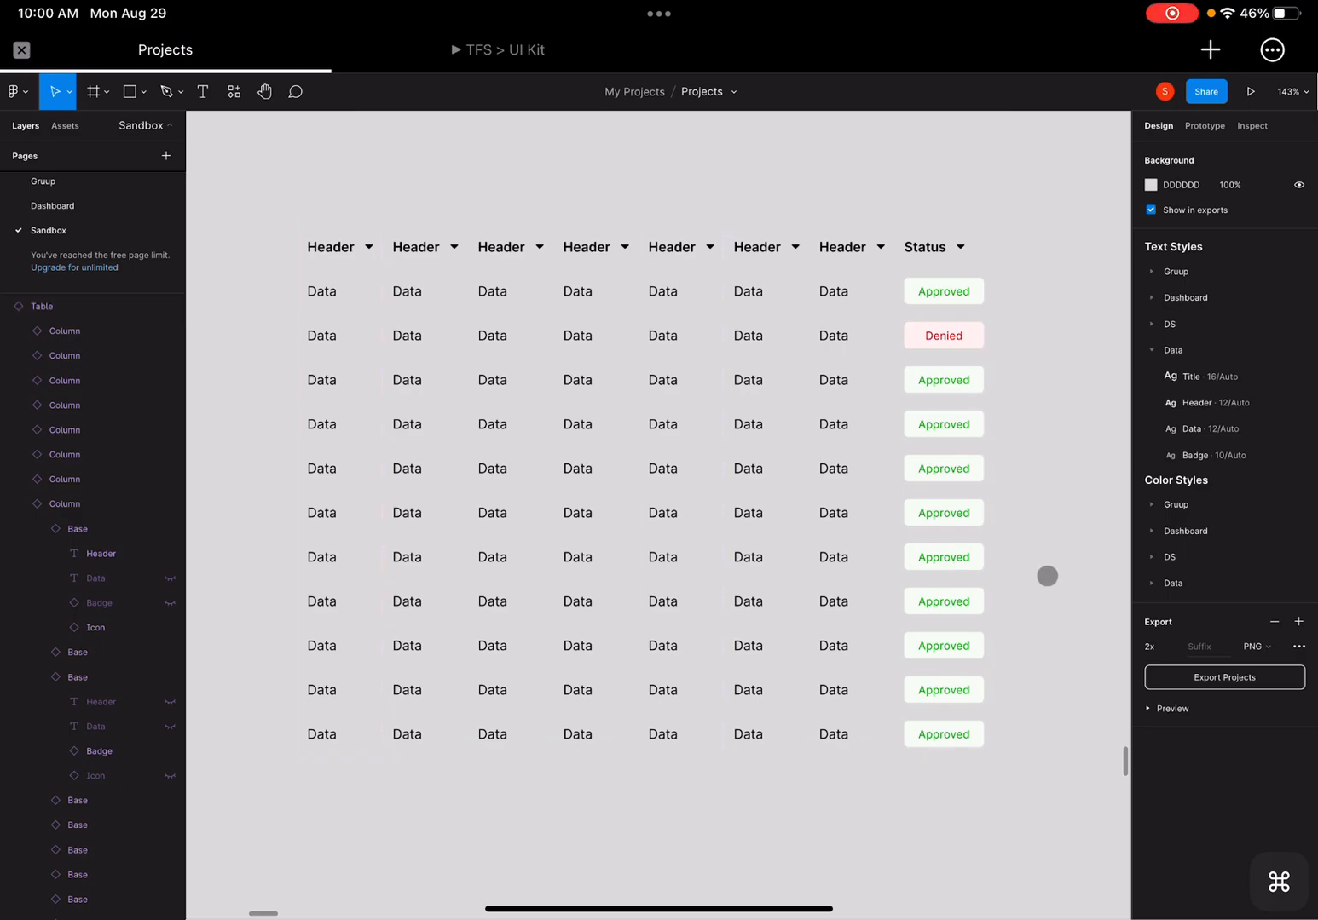
pyautogui.click(943, 512)
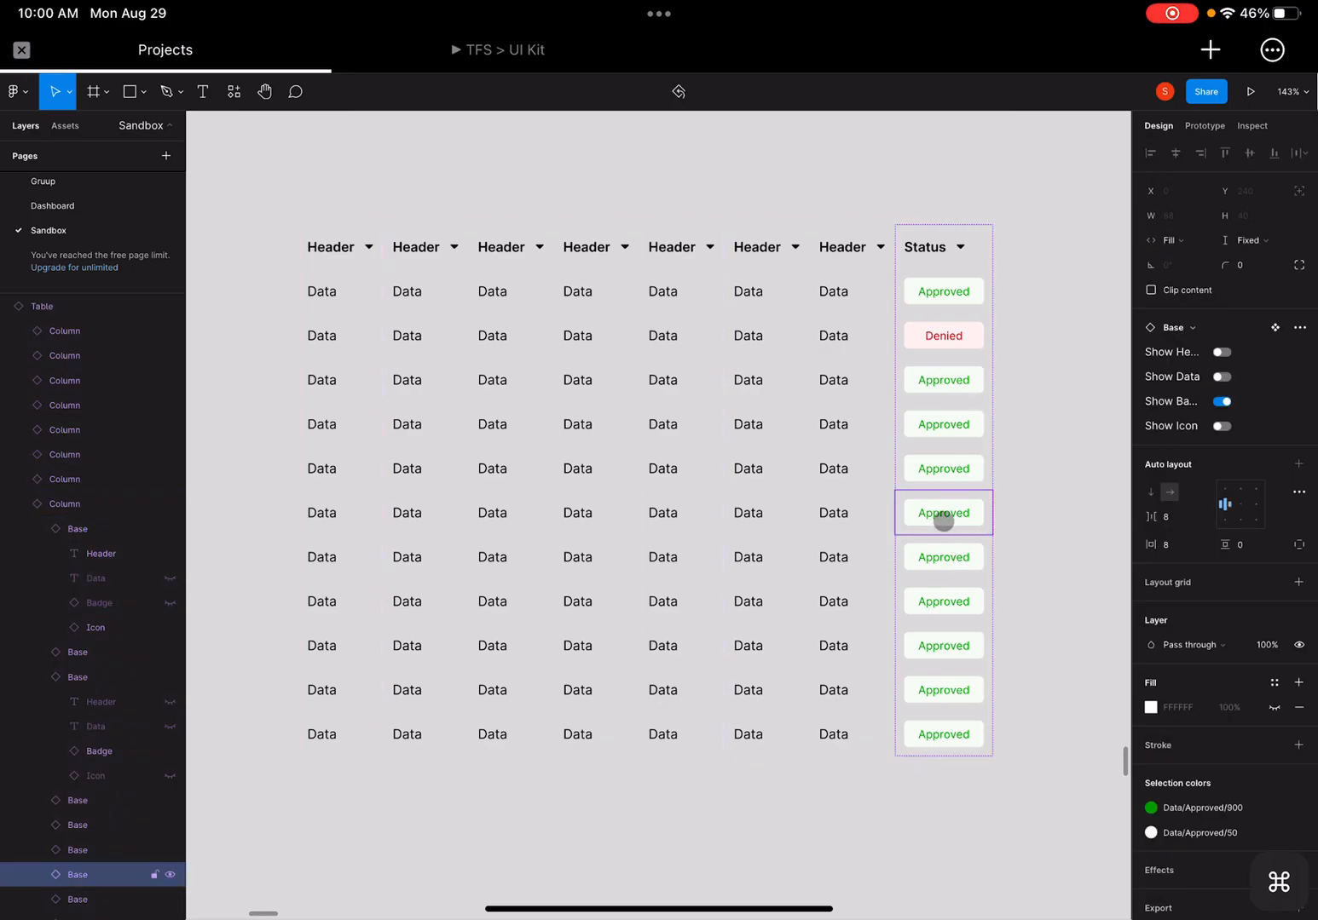
pyautogui.click(1184, 328)
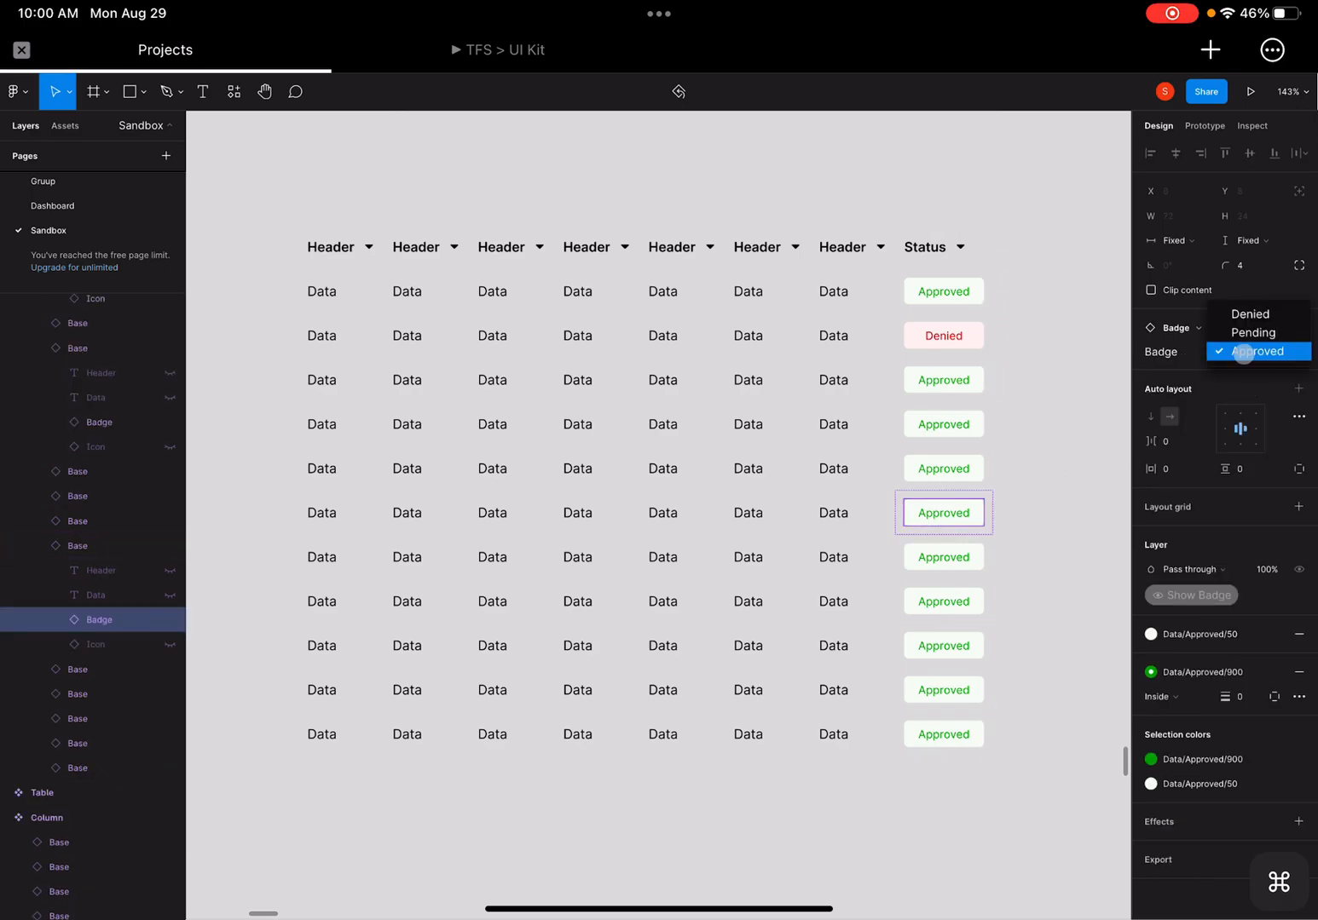
pyautogui.click(1252, 331)
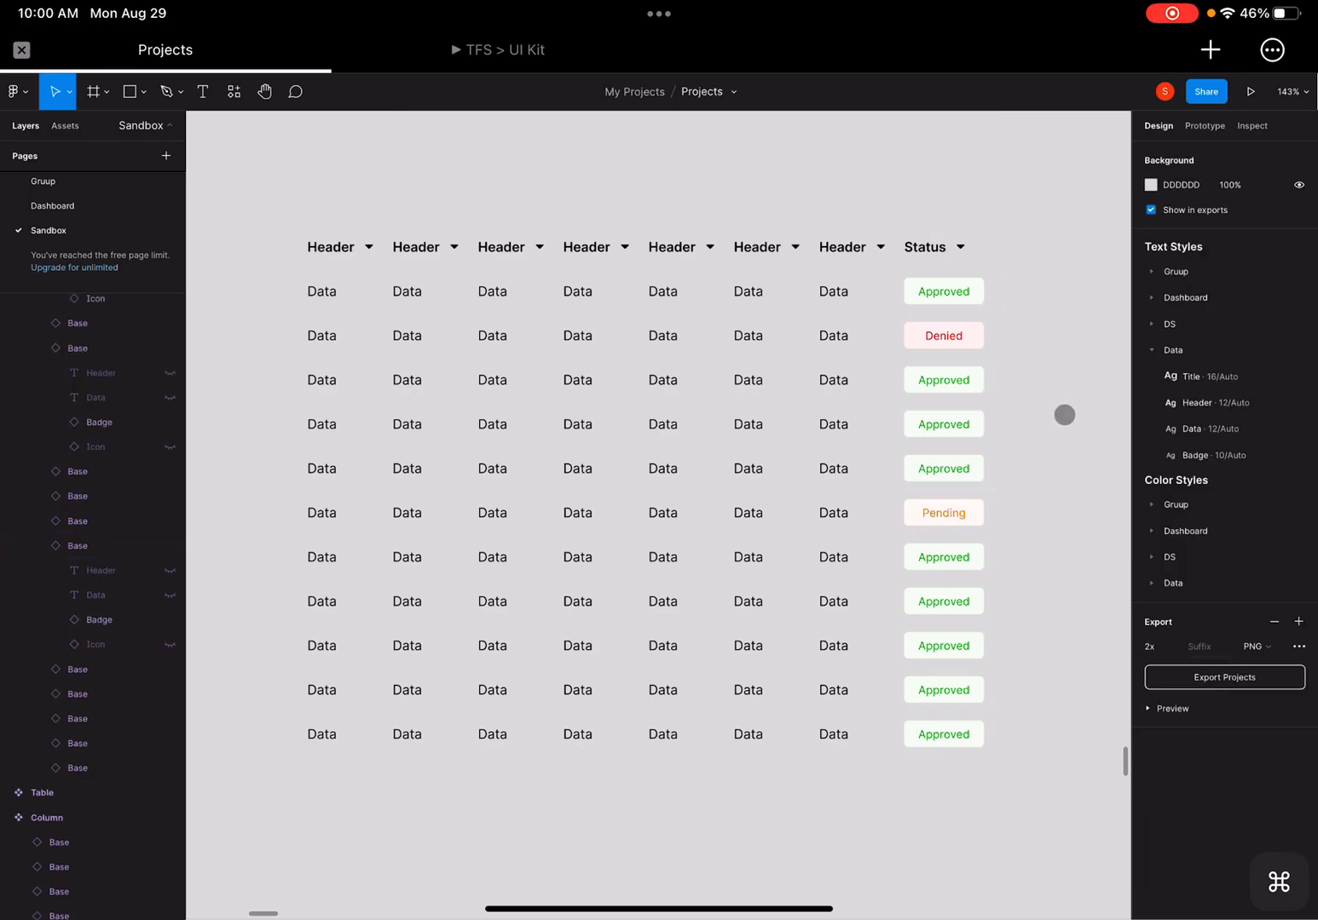
pyautogui.moveTo(1026, 537)
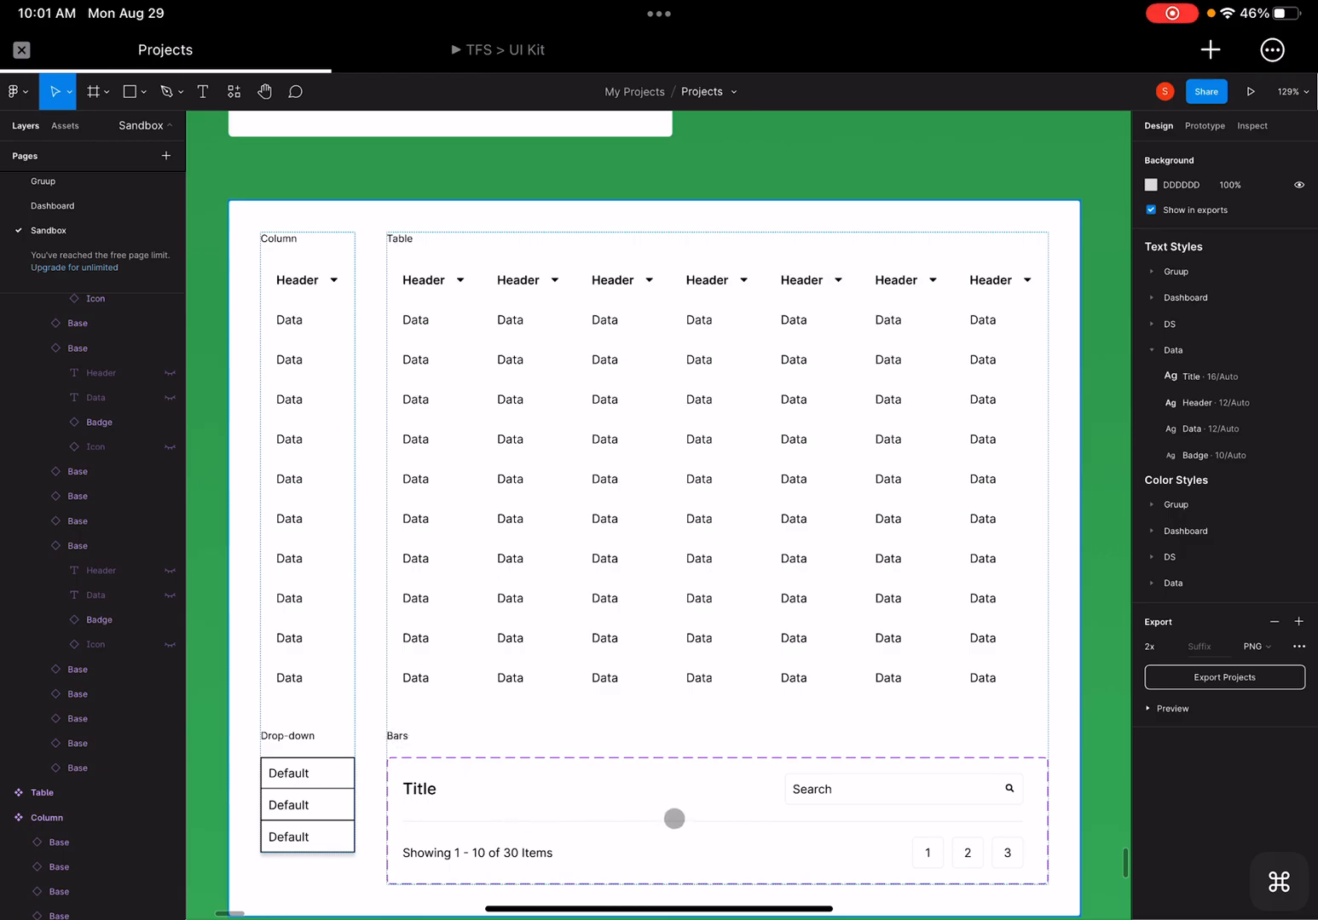
# - Pan the canvas toward the Data Table frame with Column, Table, Drop-down and Bars
pyautogui.moveTo(673, 819); pyautogui.dragTo(698, 861)
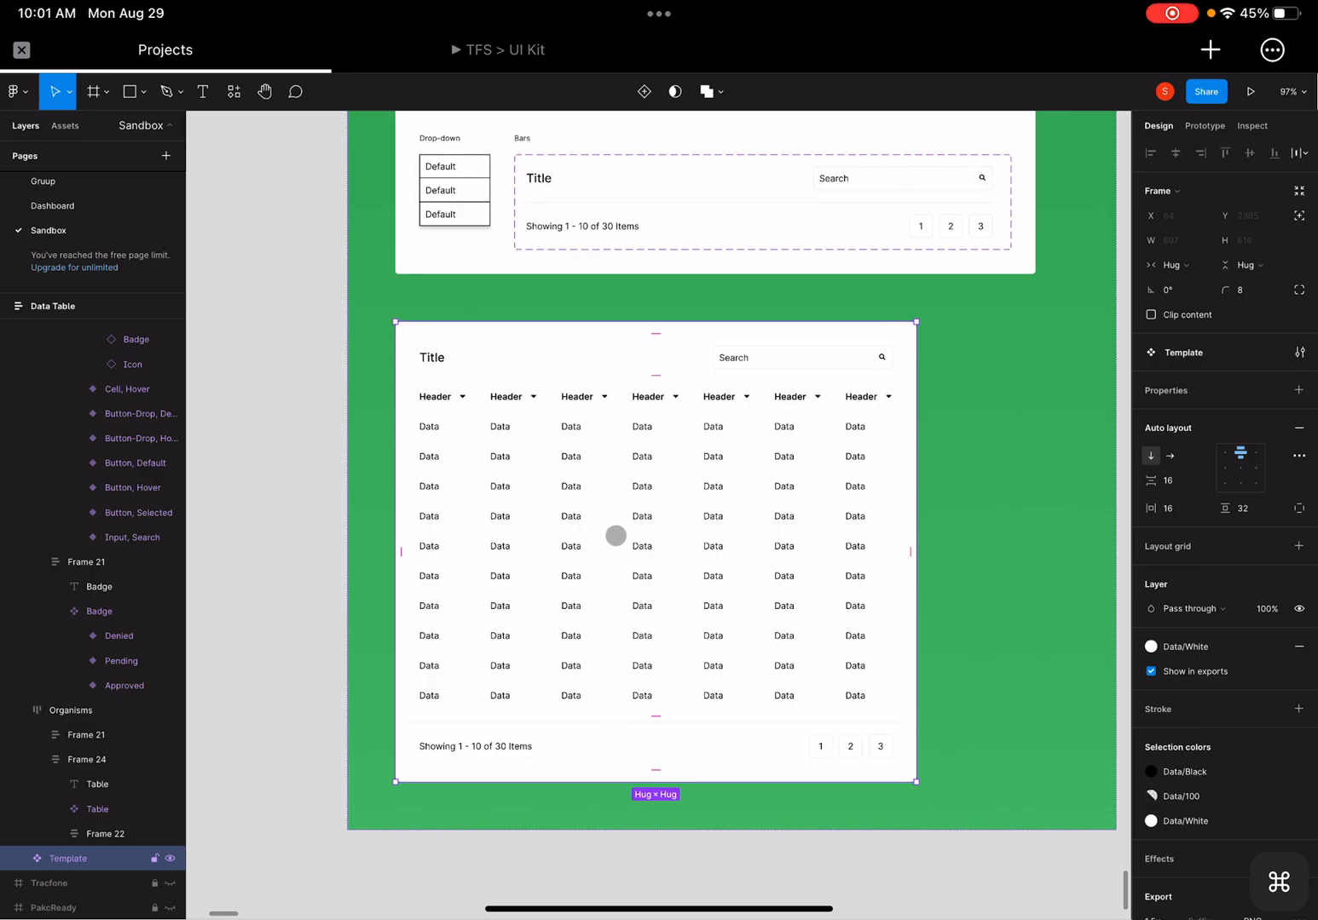
pyautogui.moveTo(722, 486)
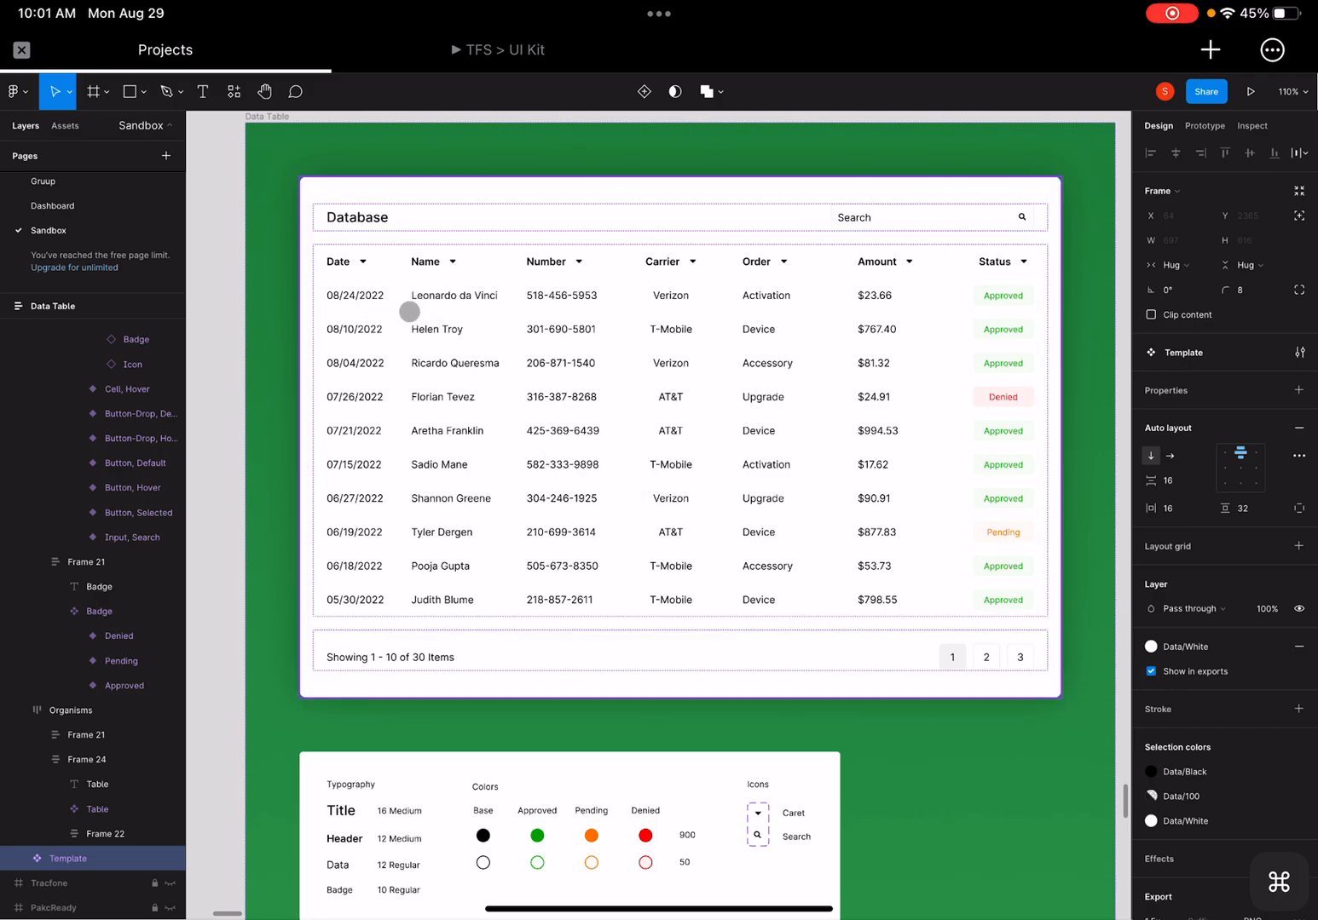
pyautogui.moveTo(477, 440)
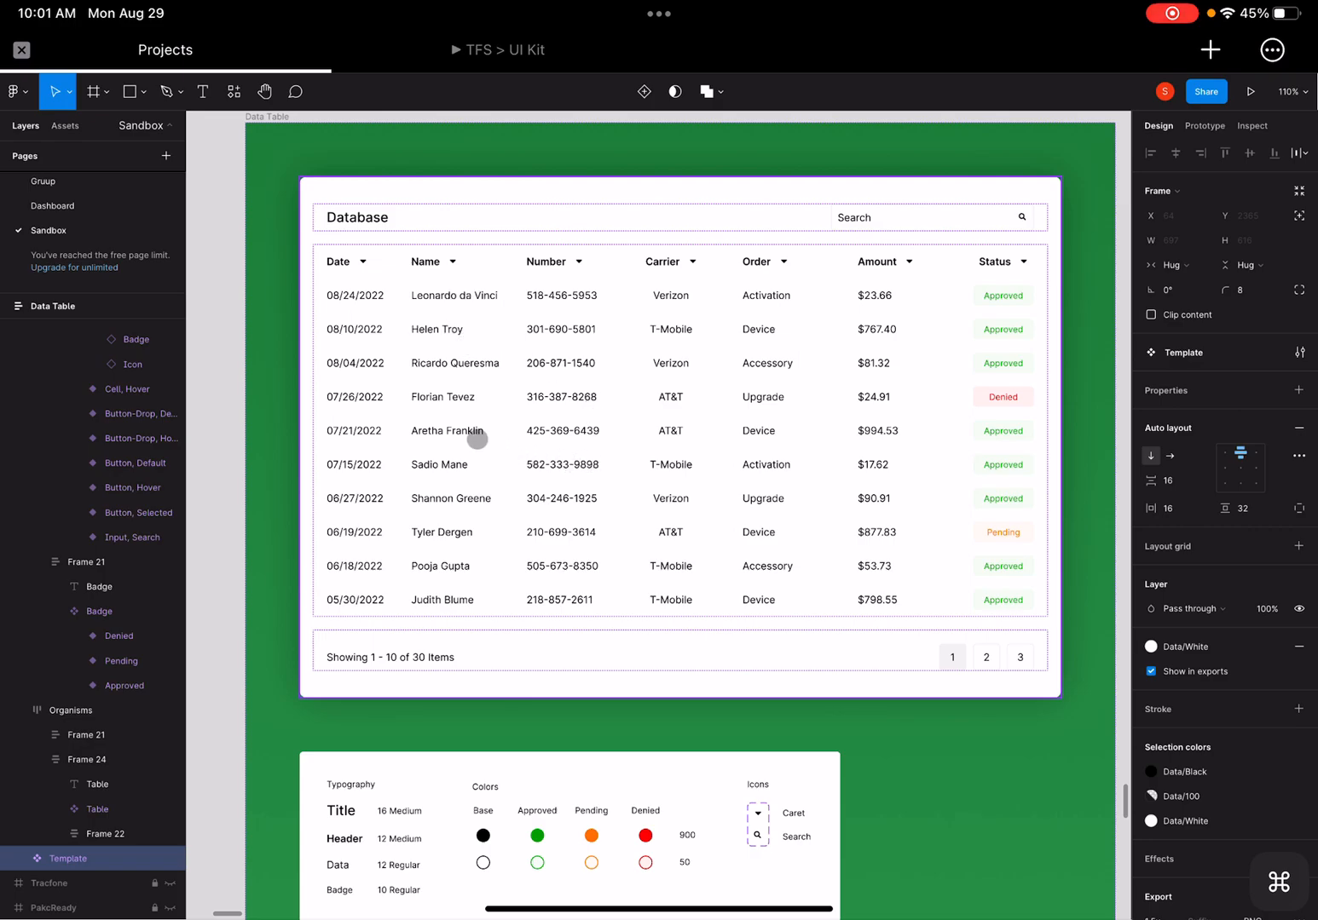